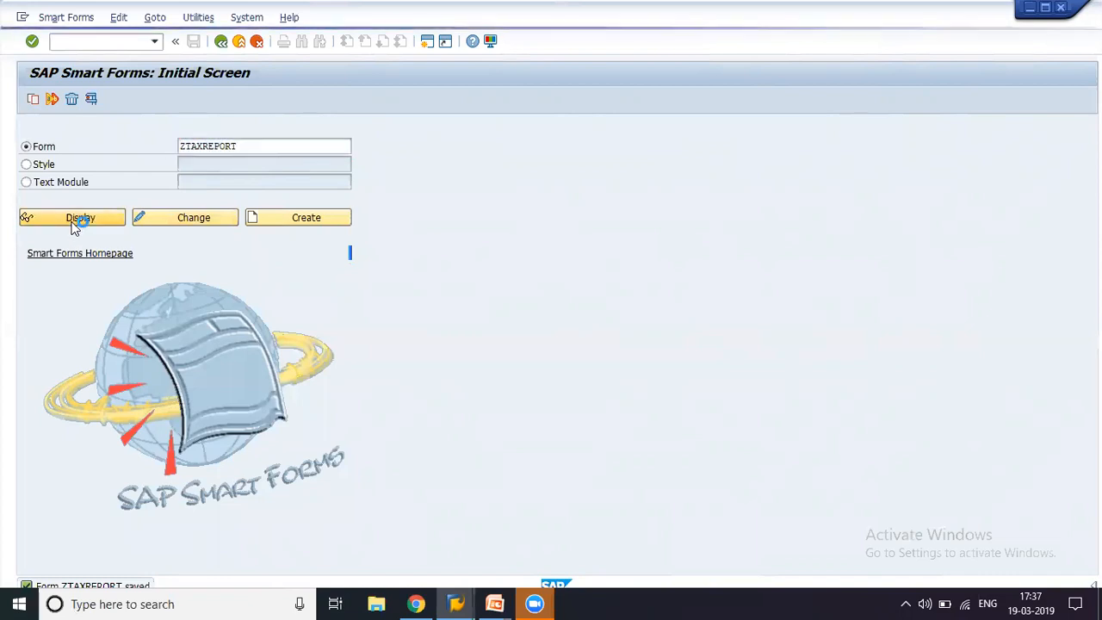
Display ZTAXREPORT read-only and expand %PAGE1 to list its windows
click(80, 217)
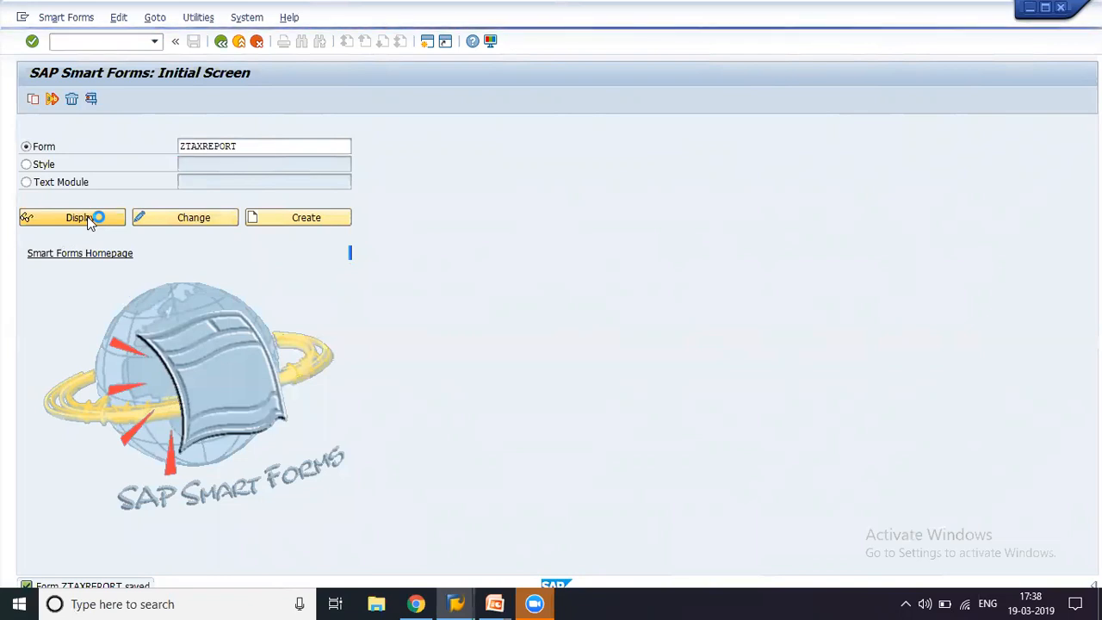
click(78, 217)
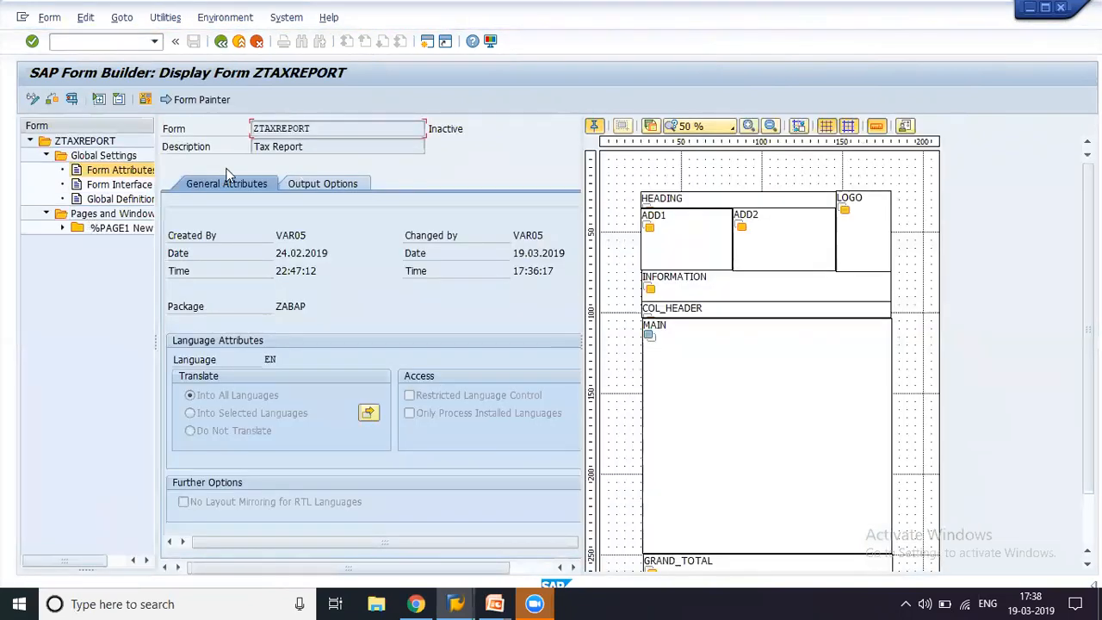
mouse_move(860, 210)
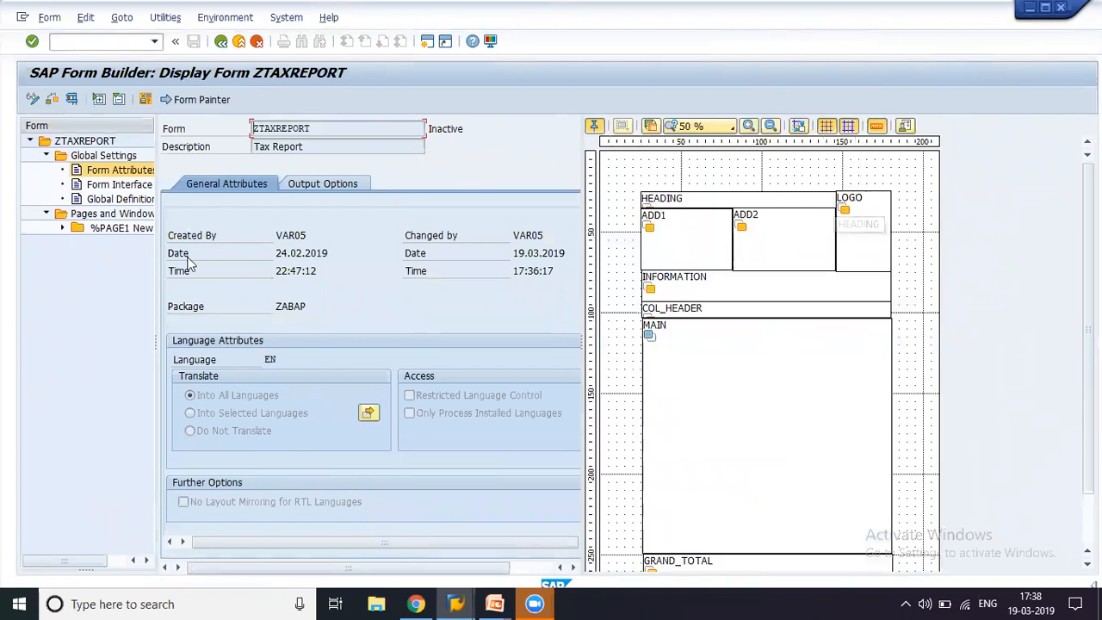
click(62, 227)
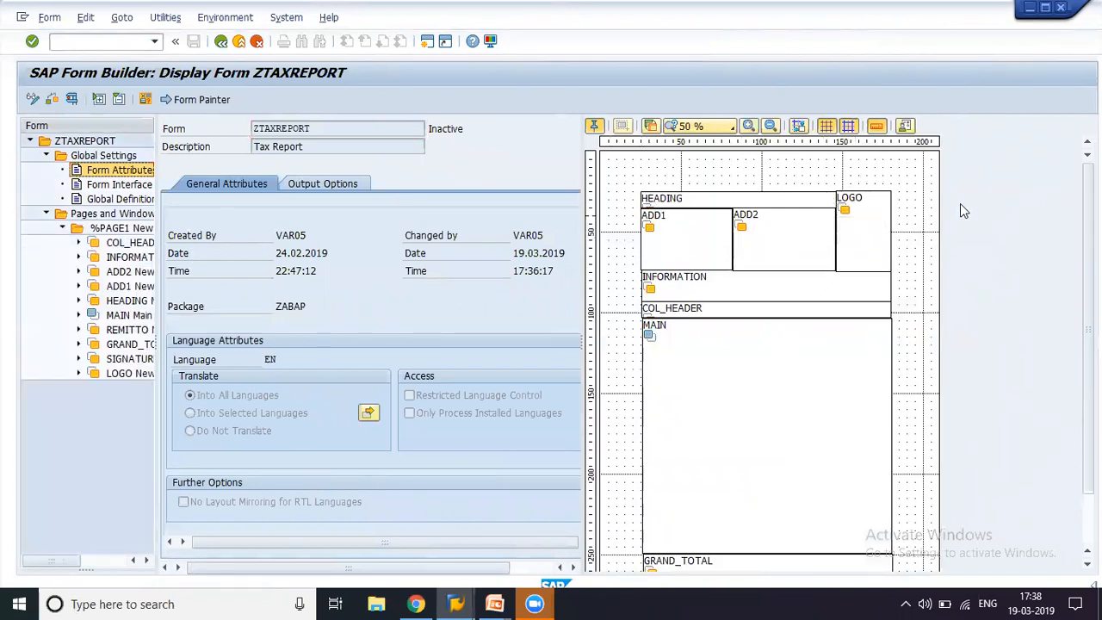
mouse_move(781, 277)
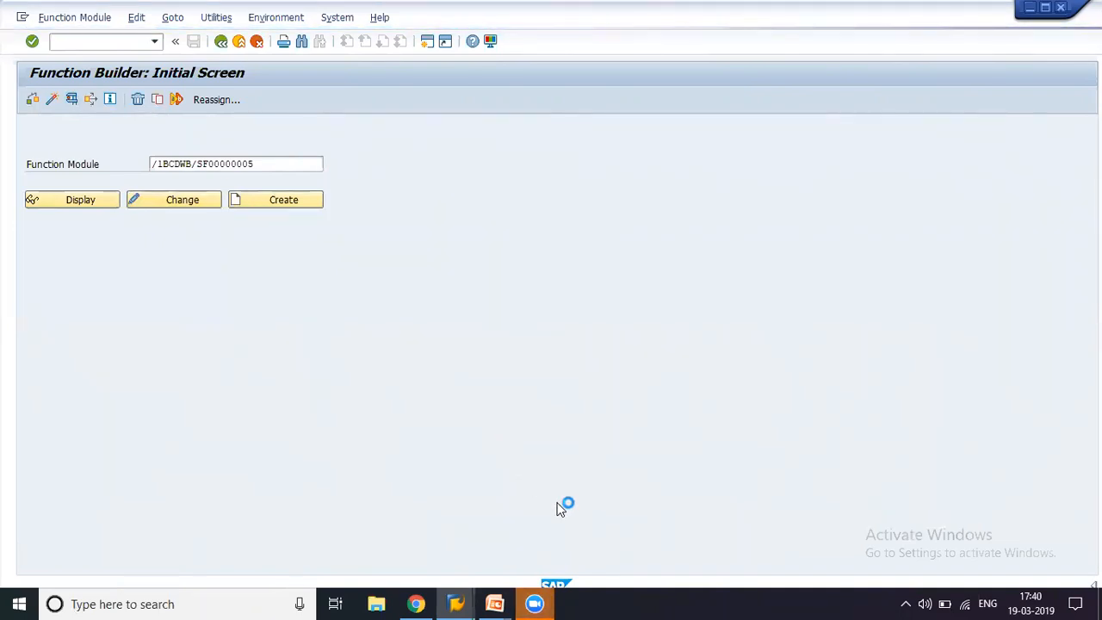
mouse_move(599, 553)
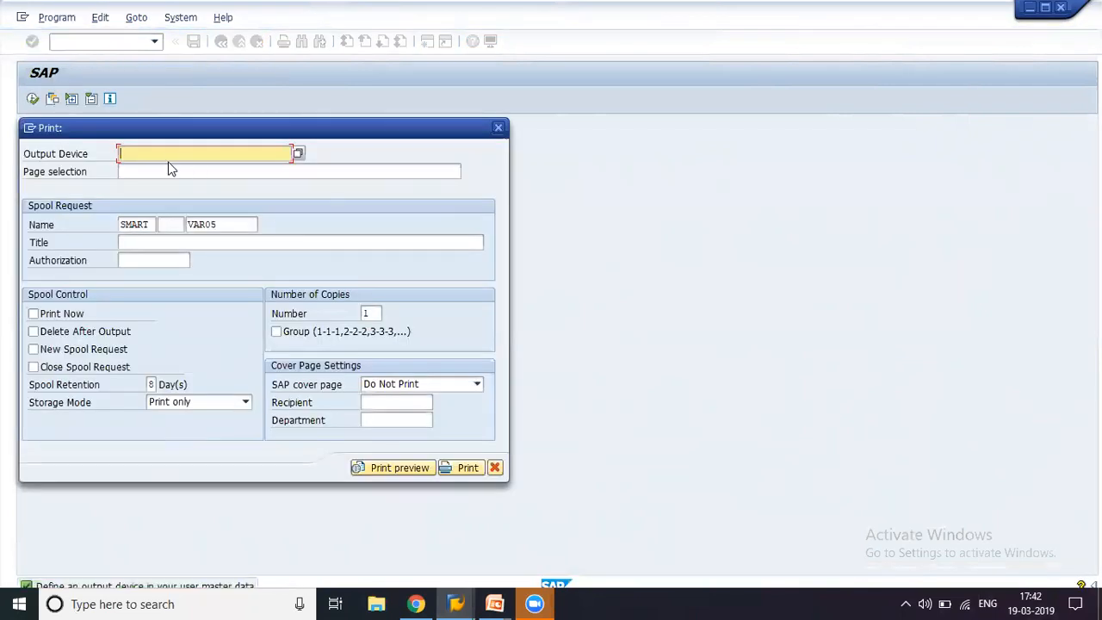
Print-preview the form output on output device LP01
text(LP01)
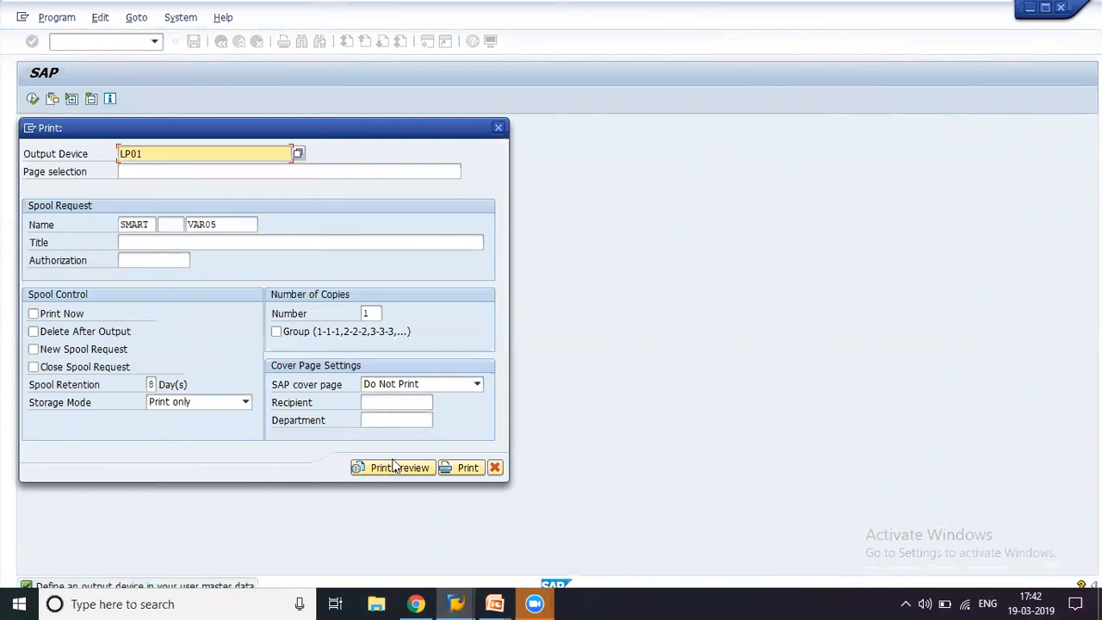
click(393, 467)
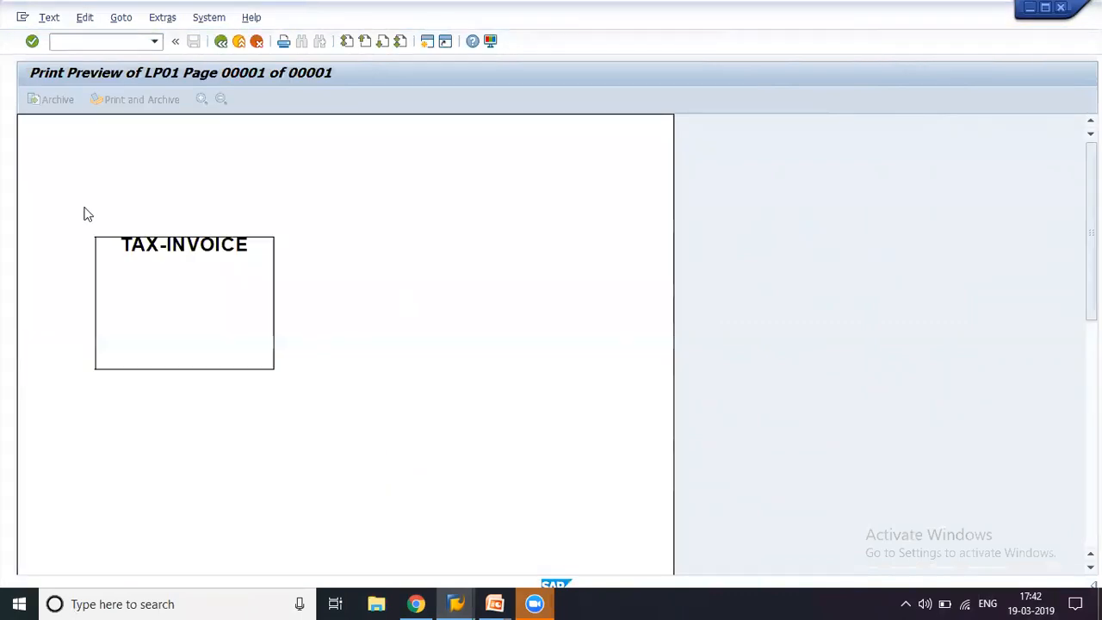
mouse_move(297, 378)
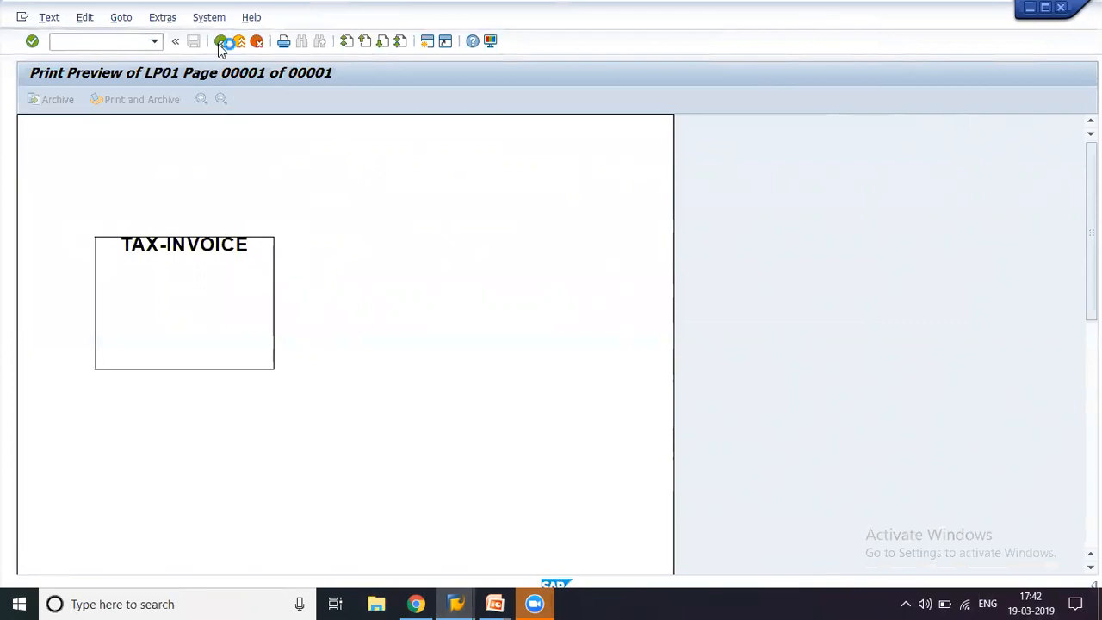
Return to the form layout and review the Output Options of COL_HEADER through LOGO
click(221, 42)
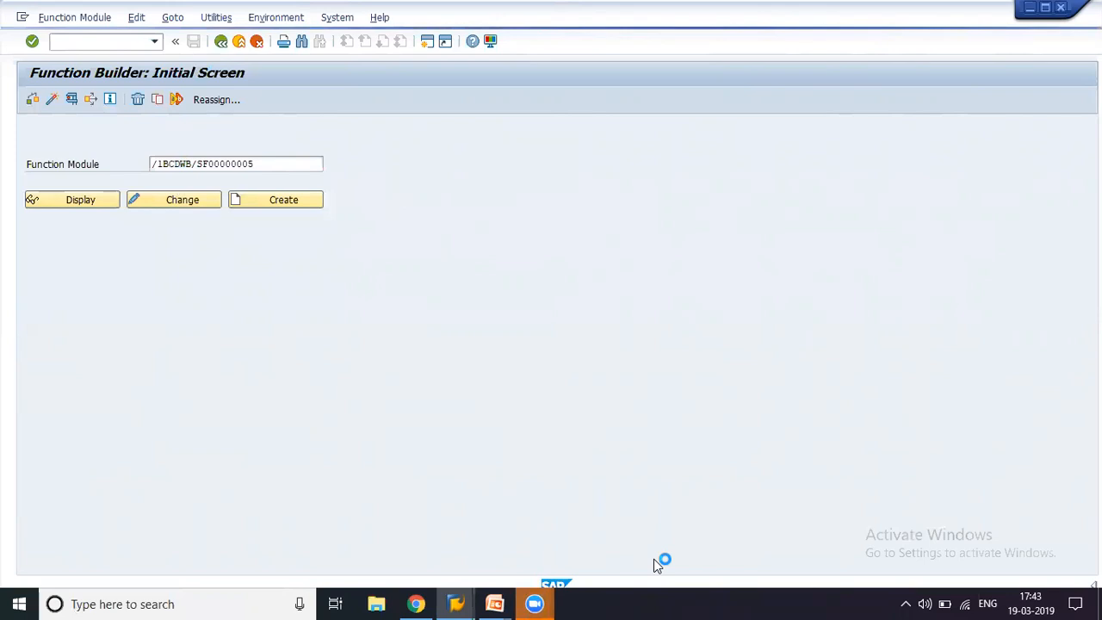
click(72, 199)
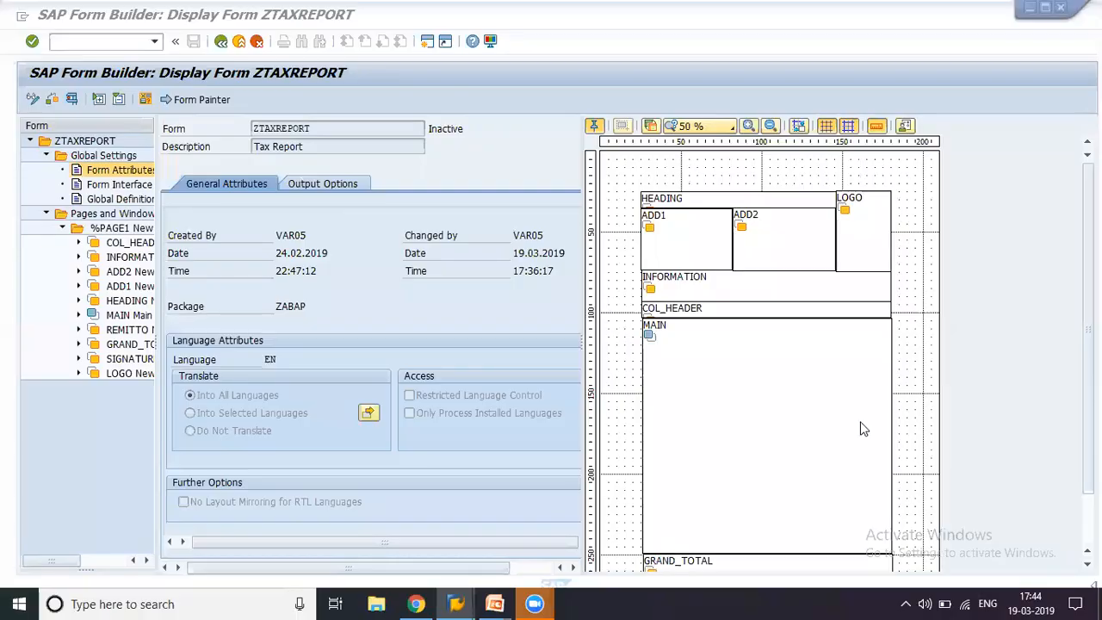
mouse_move(17, 213)
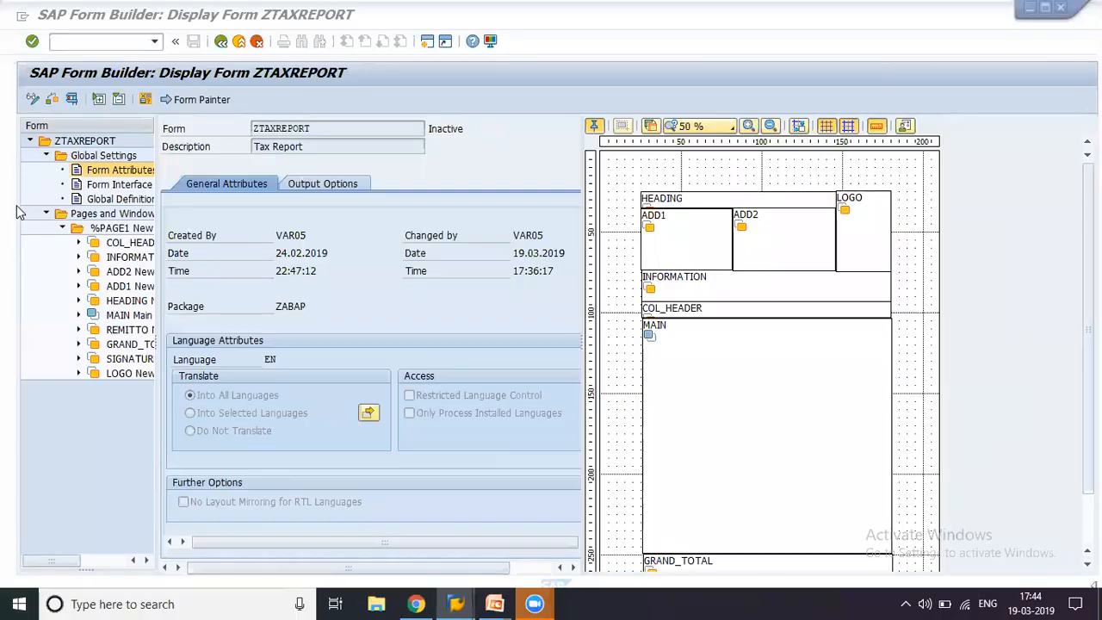
click(130, 241)
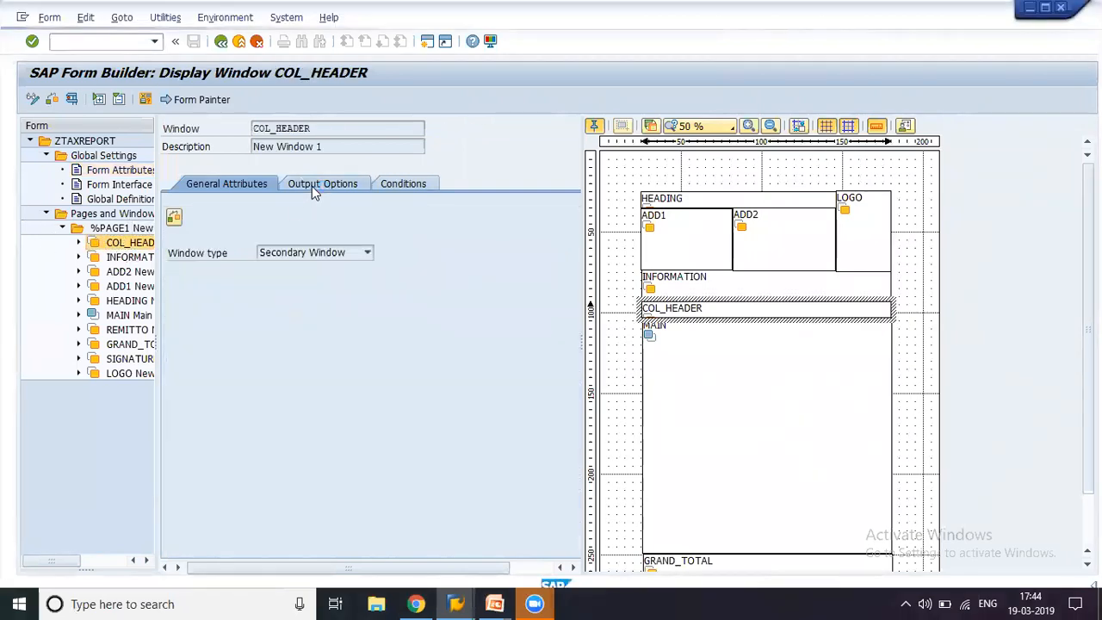
click(322, 183)
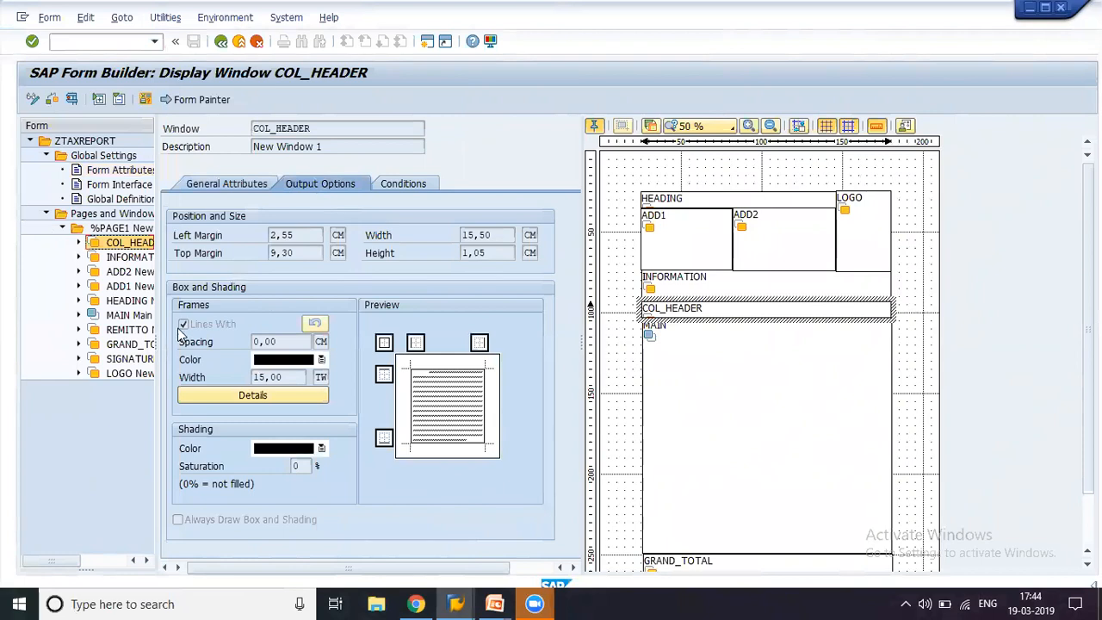
click(129, 257)
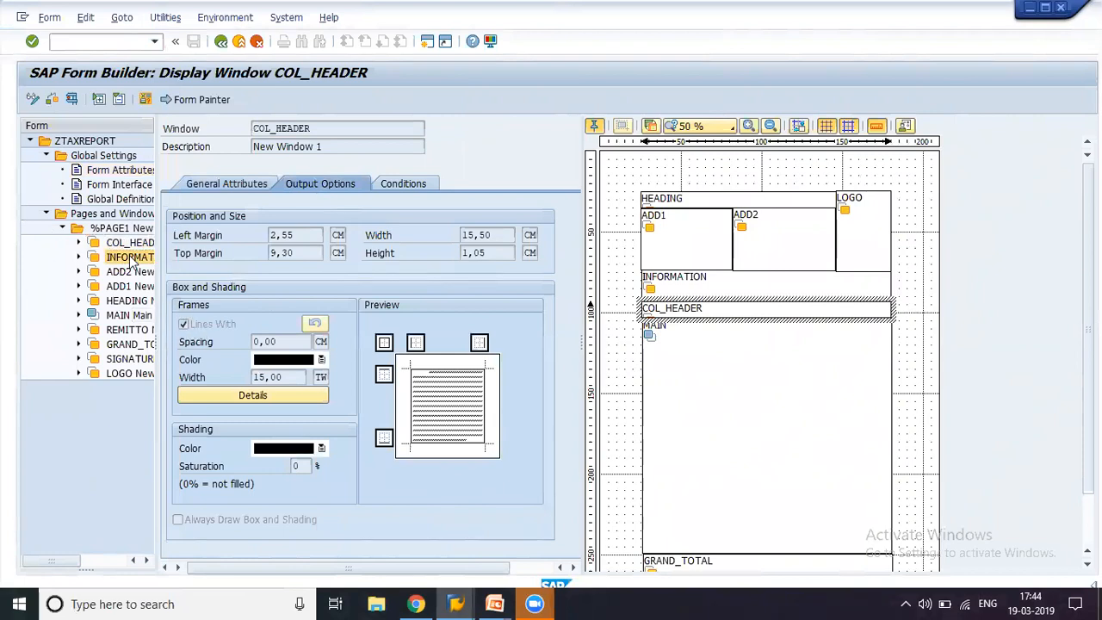
click(130, 285)
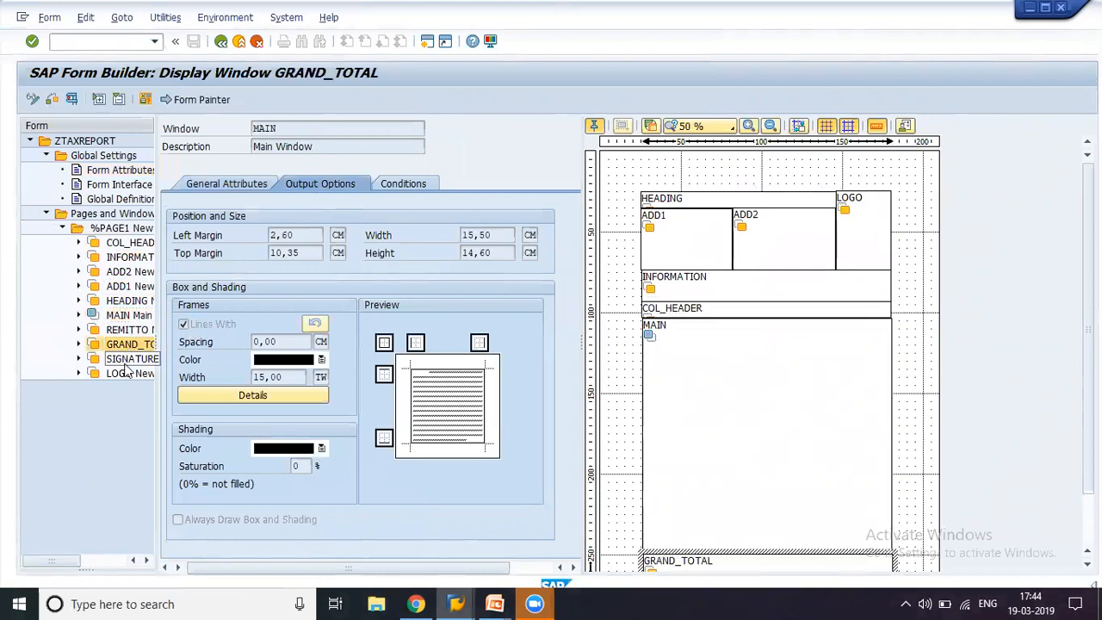
click(130, 372)
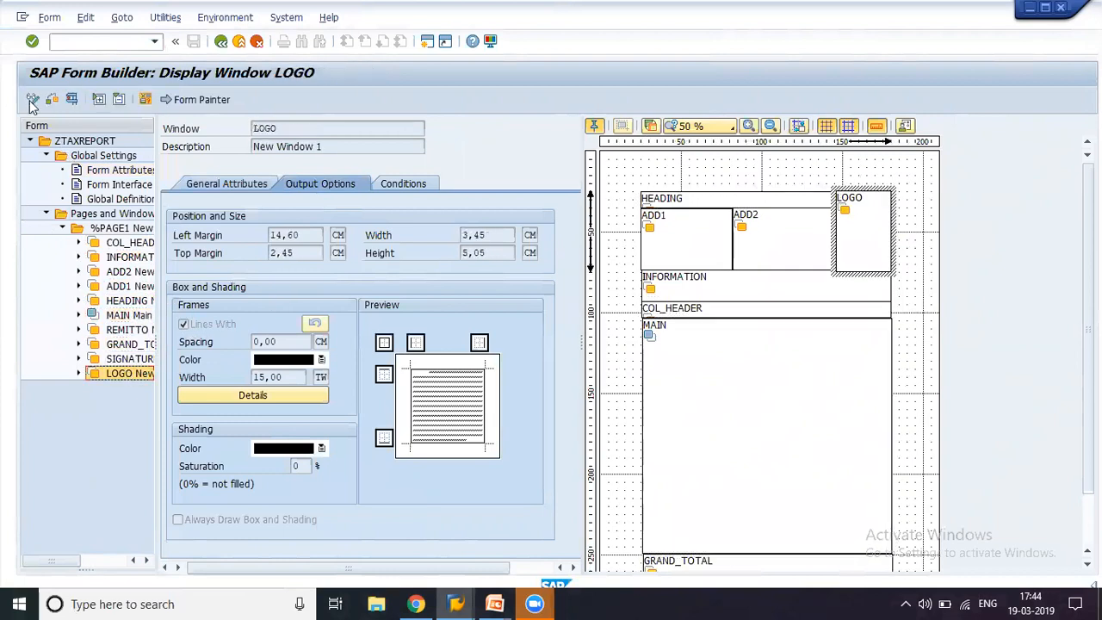
Make the form editable and always draw box and shading for COL_HEADER, ADD2 and ADD1
click(33, 99)
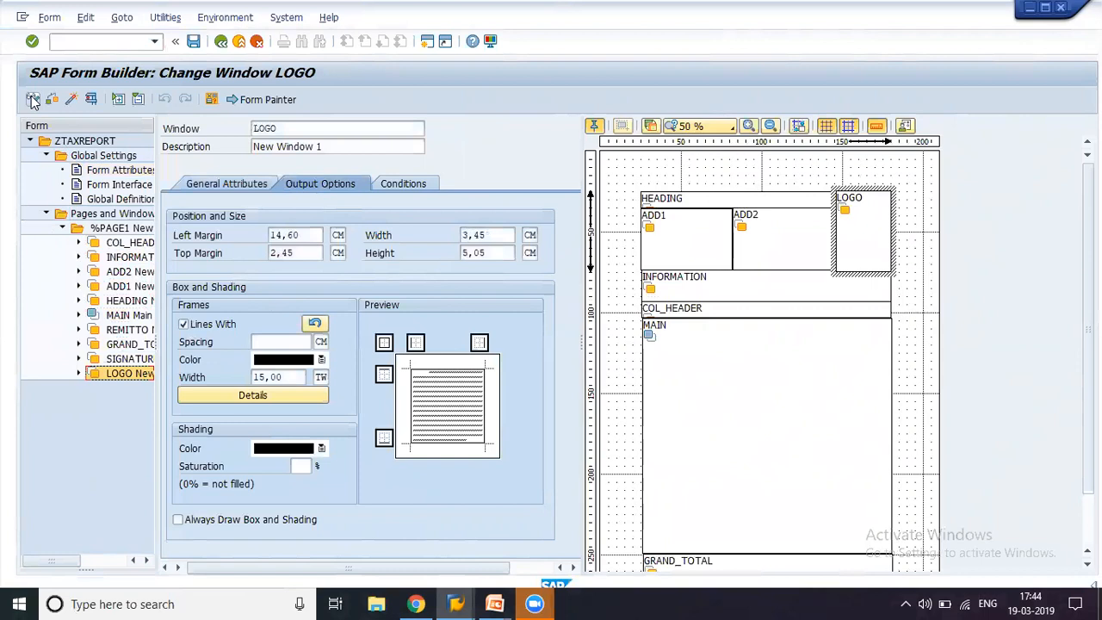
click(130, 242)
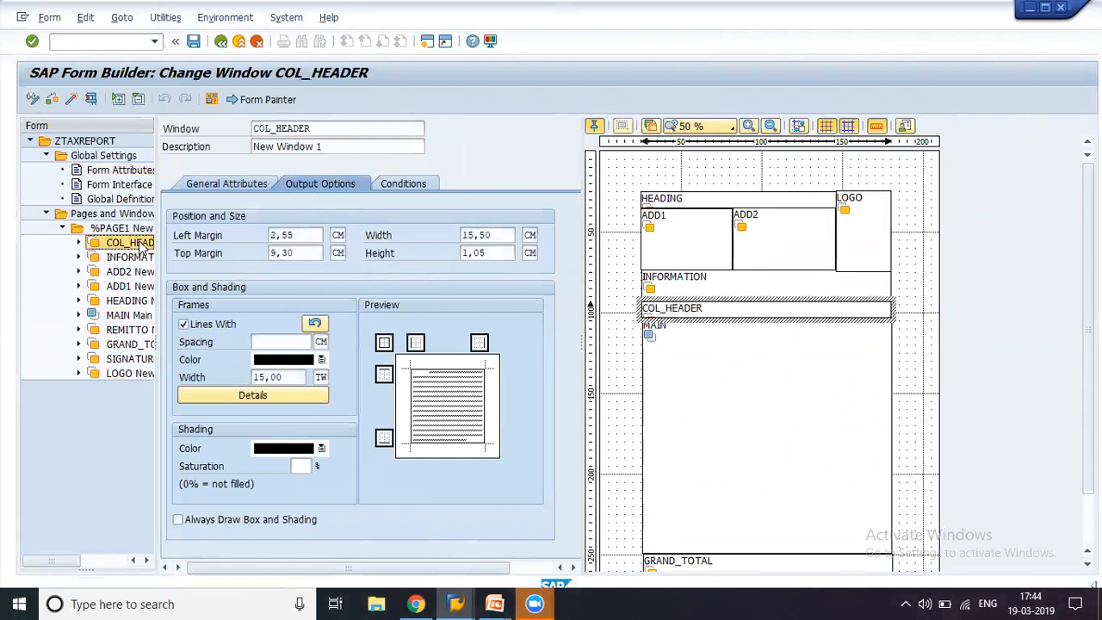
click(178, 519)
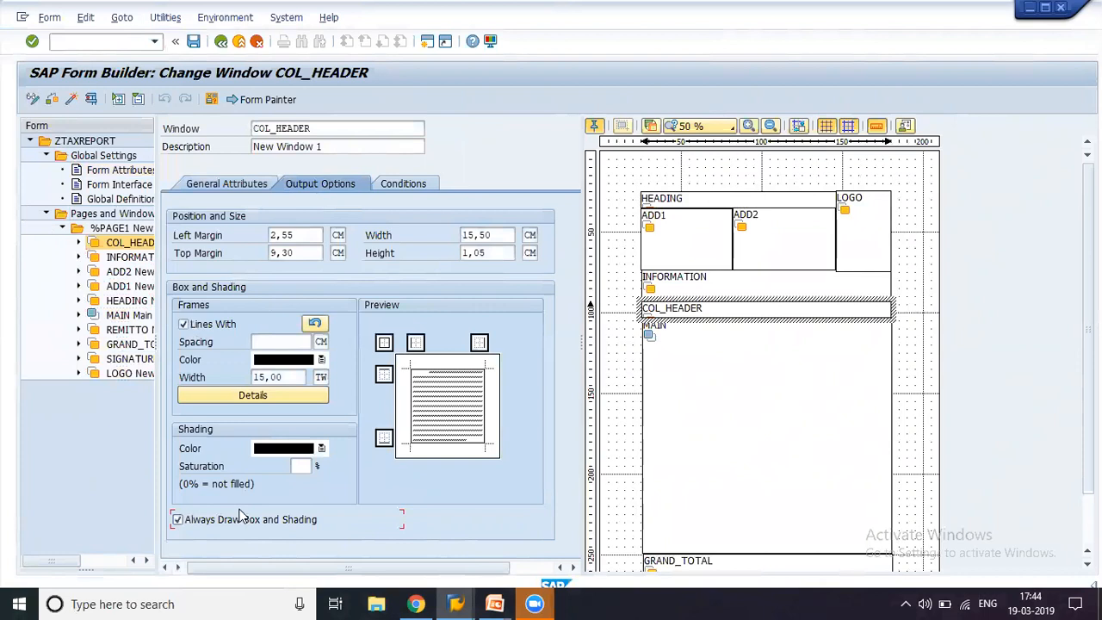
click(130, 257)
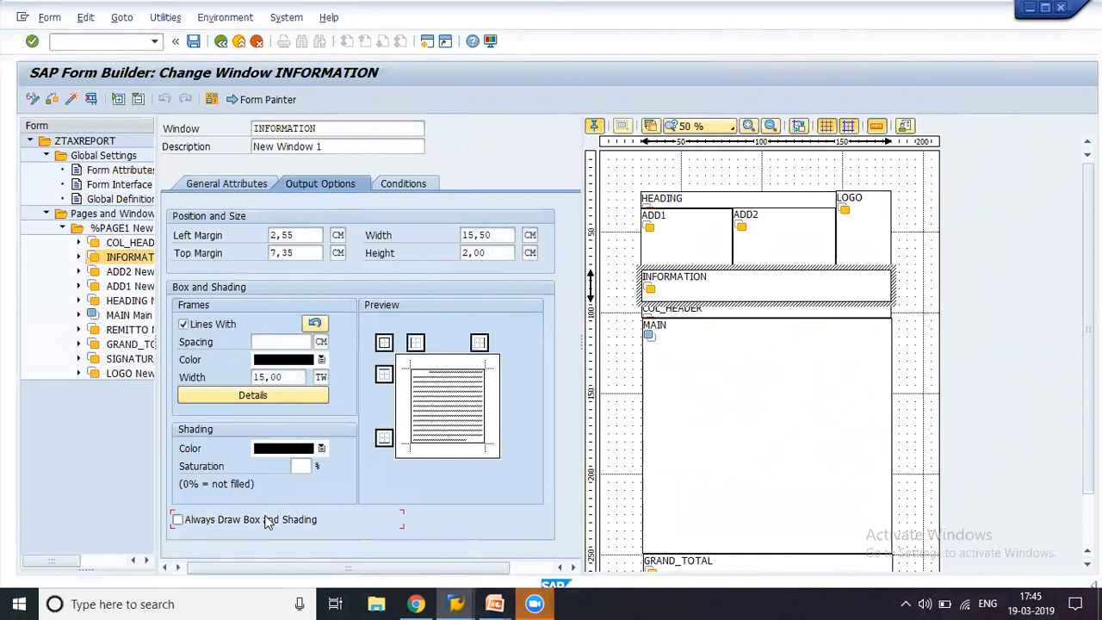
click(129, 271)
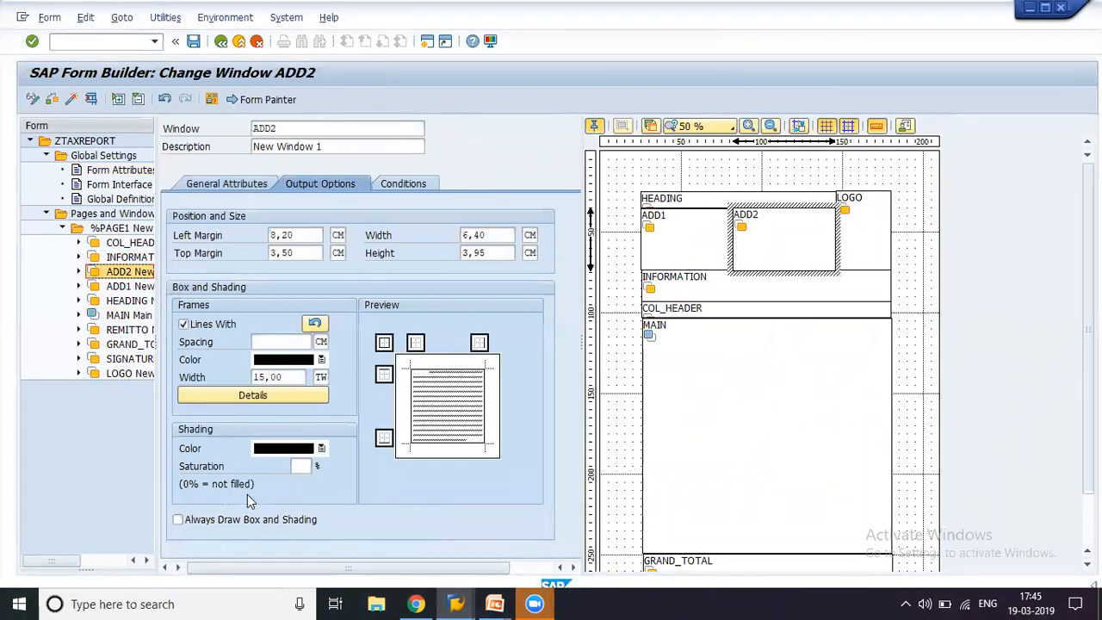
click(177, 519)
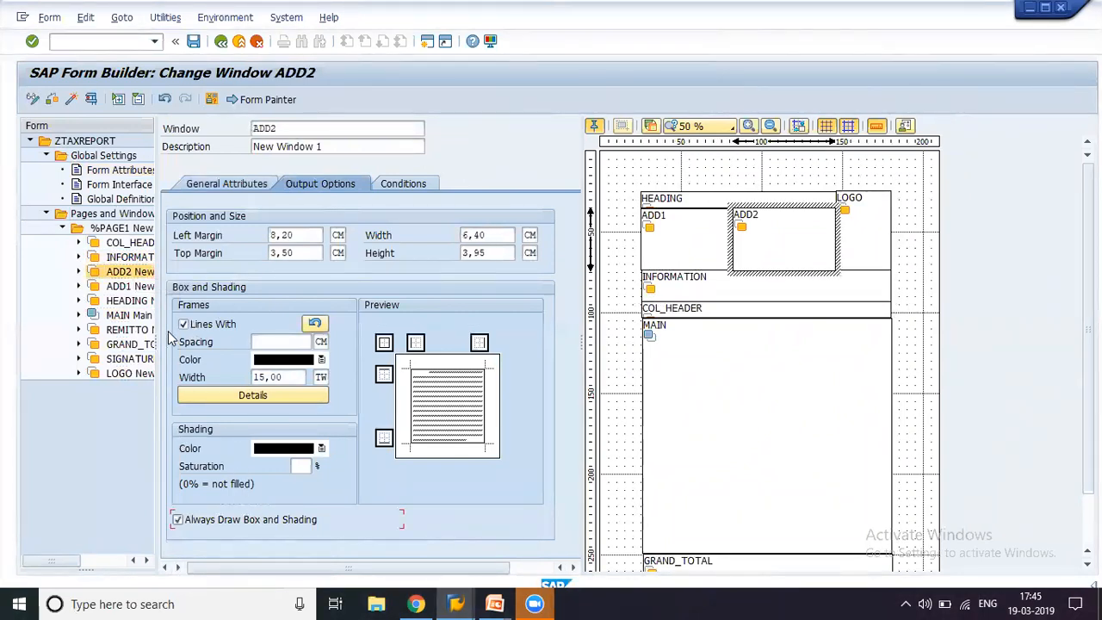
click(131, 286)
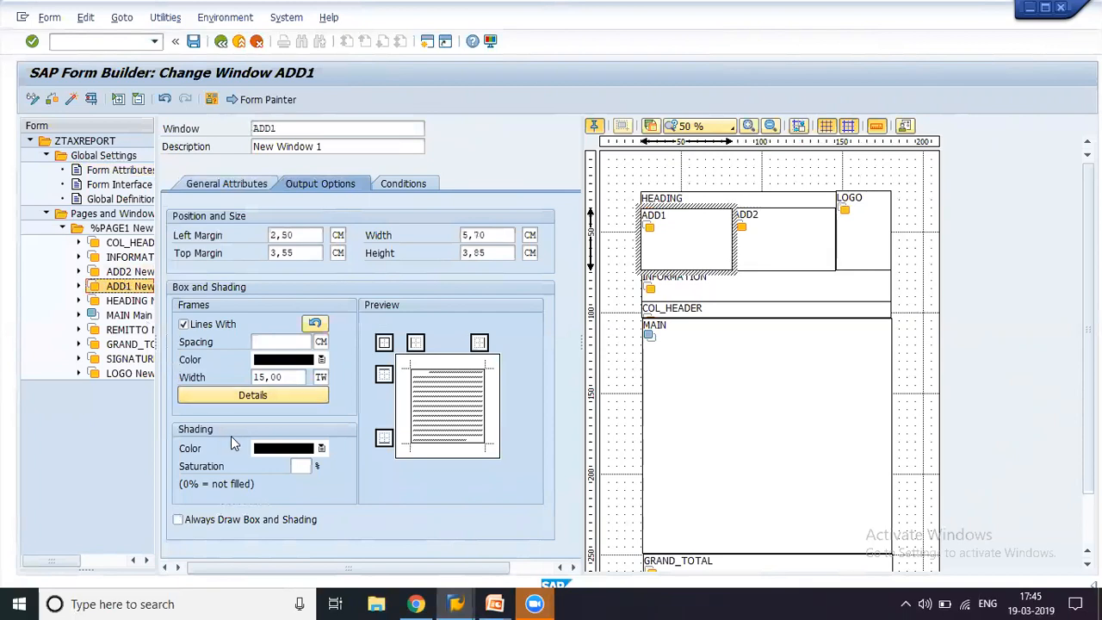
click(177, 519)
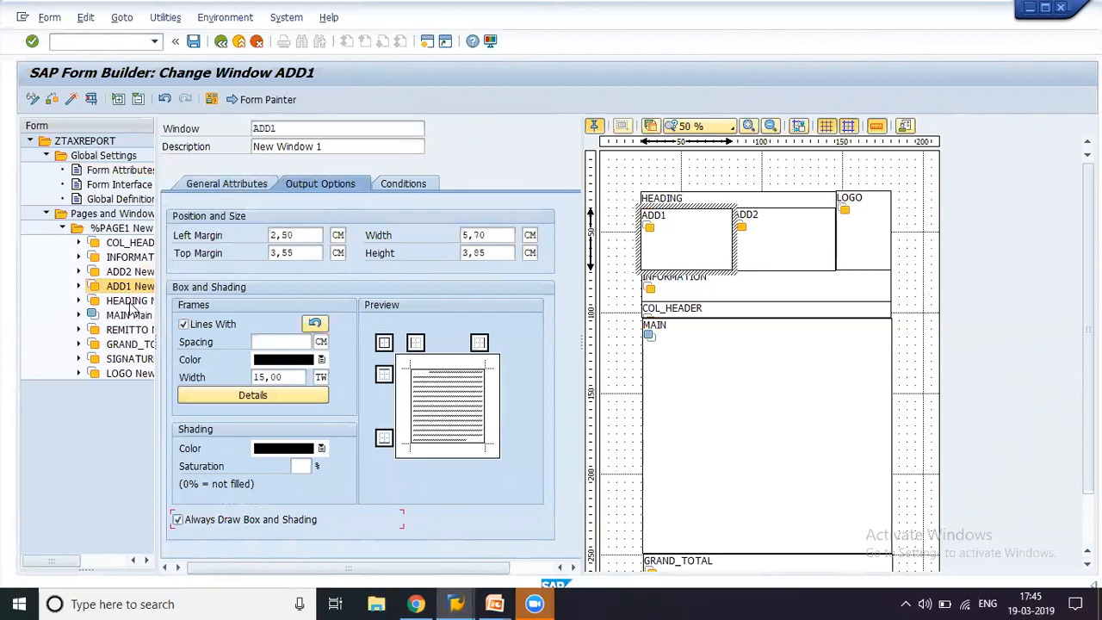
Always draw SIGNATURE's box and shading, save ZTAXREPORT, and launch Test
click(129, 301)
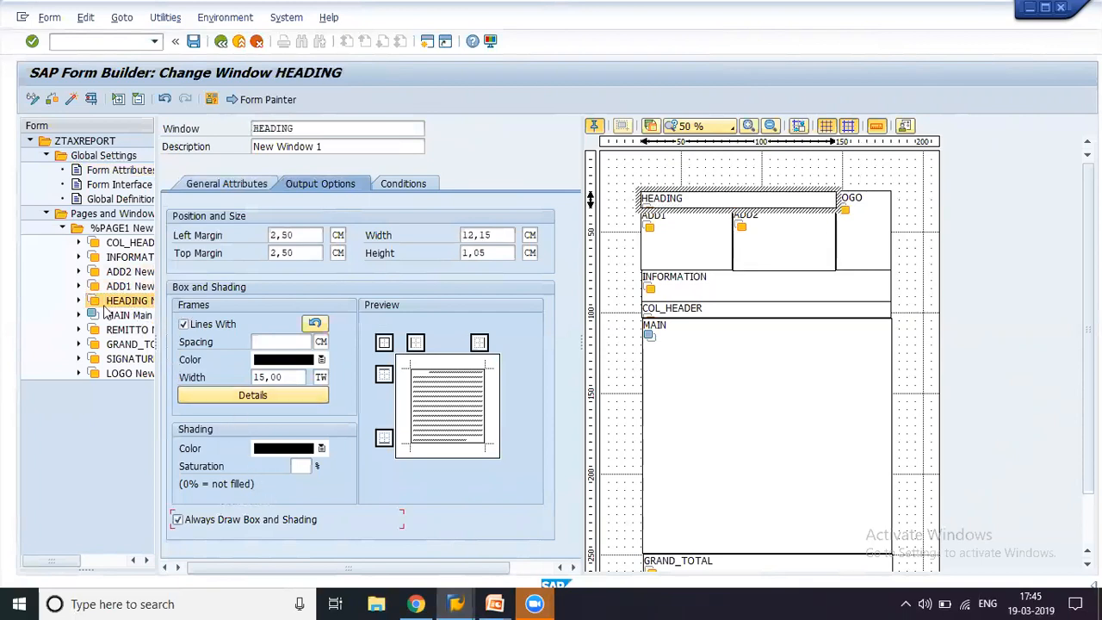
click(128, 314)
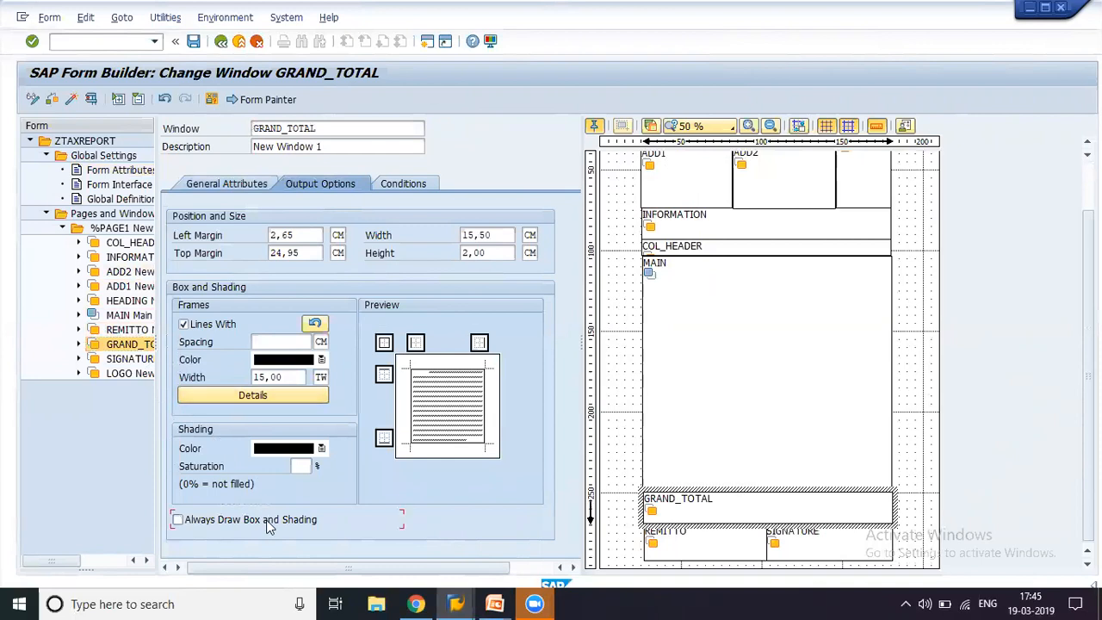
click(129, 358)
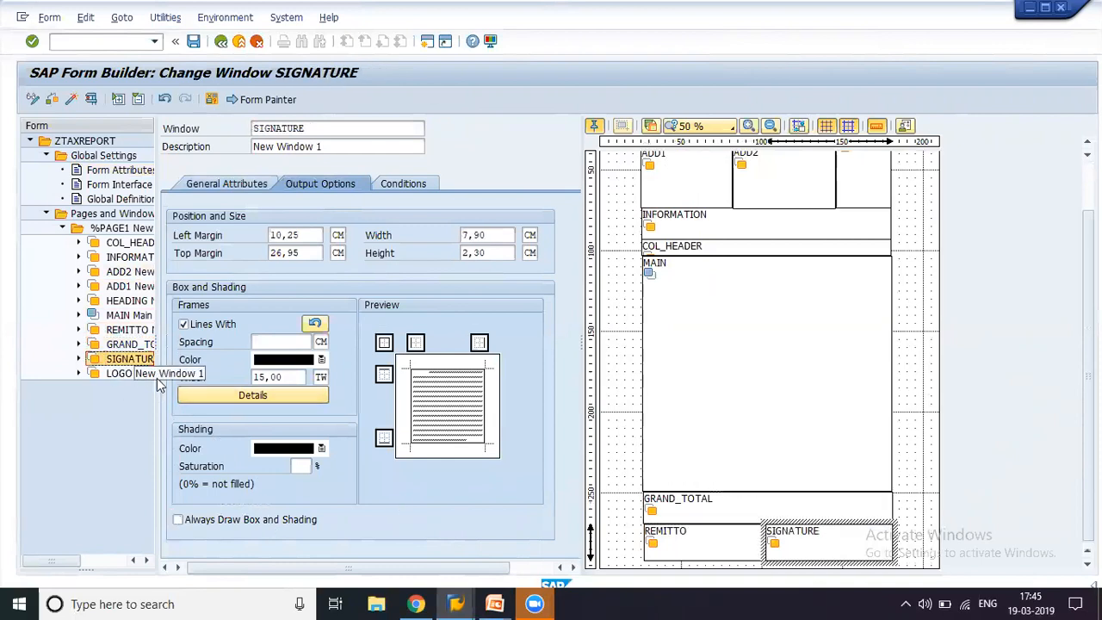
click(178, 519)
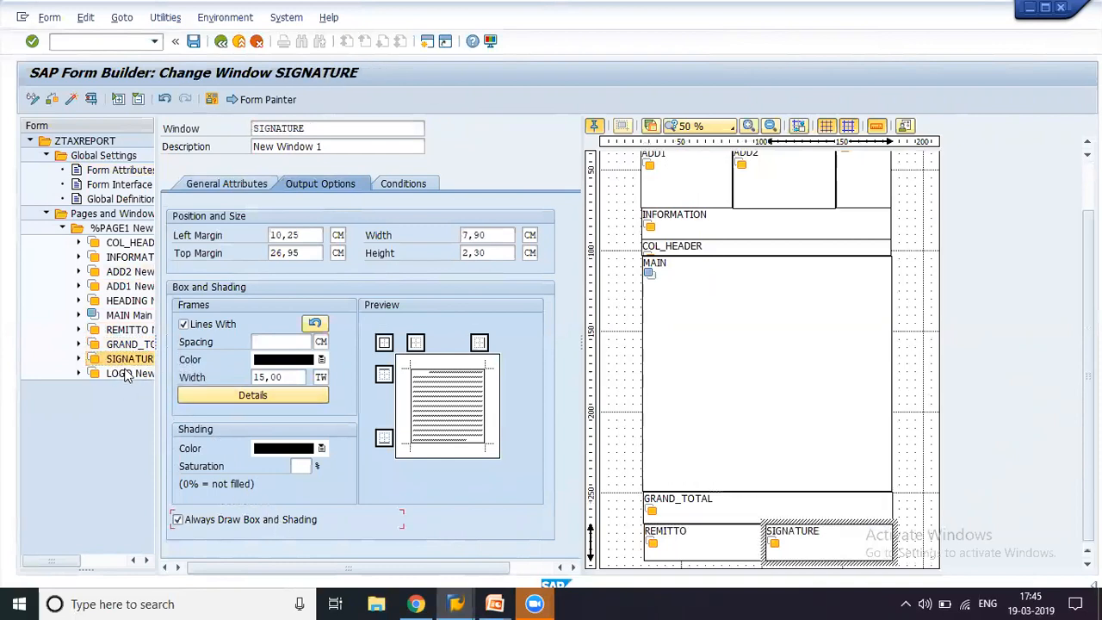
click(129, 372)
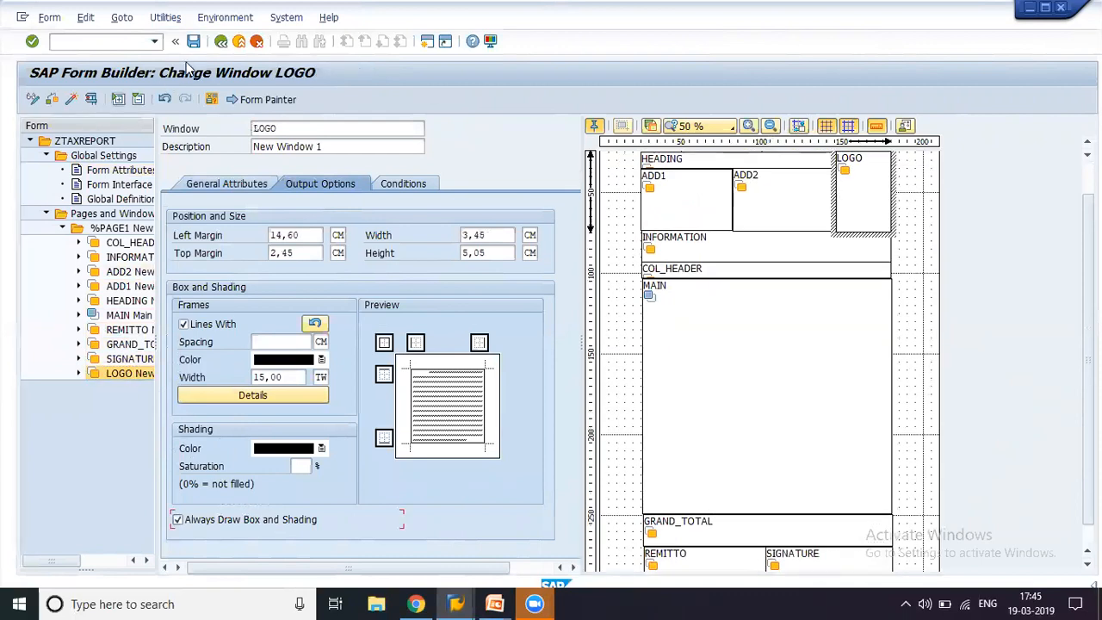
click(193, 41)
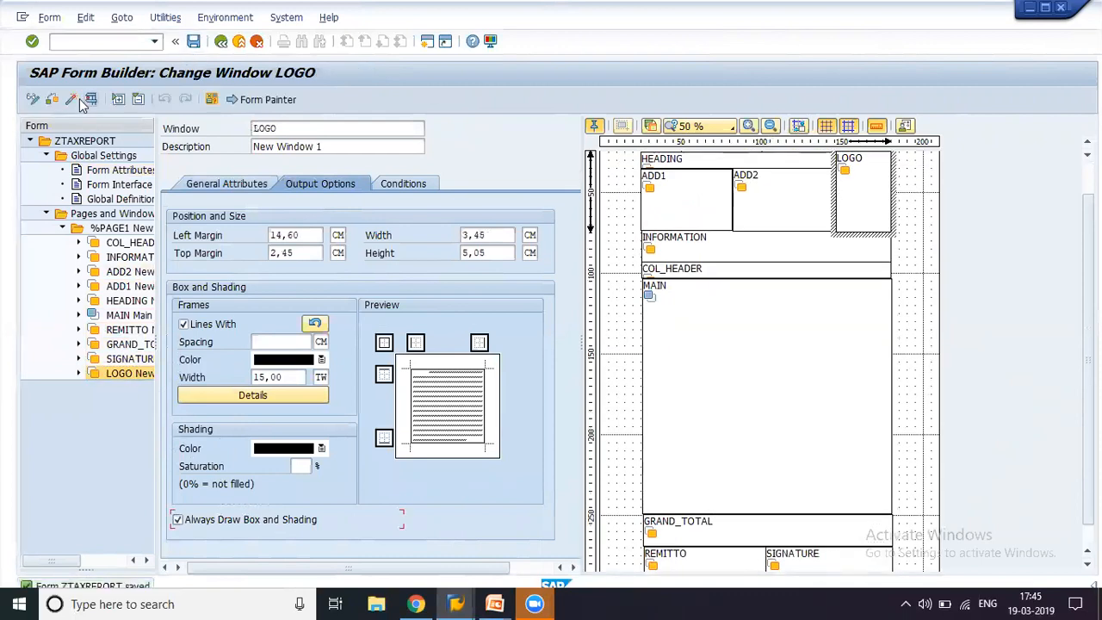
click(90, 99)
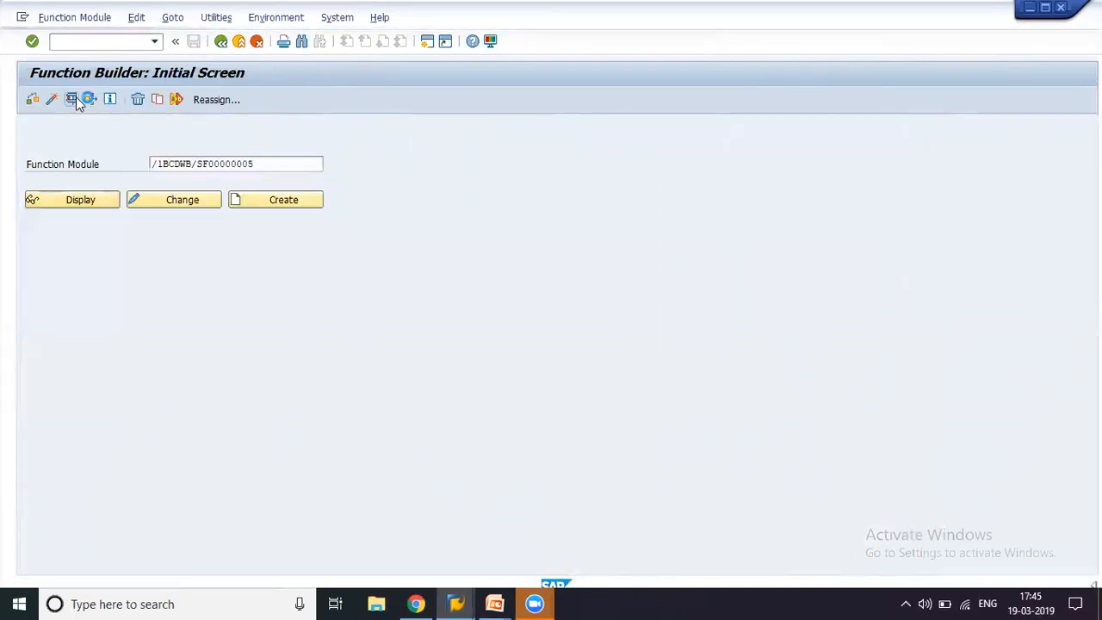
Run /1BCDWB/SF00000005, view its print preview, and go back to the Form Builder
click(87, 99)
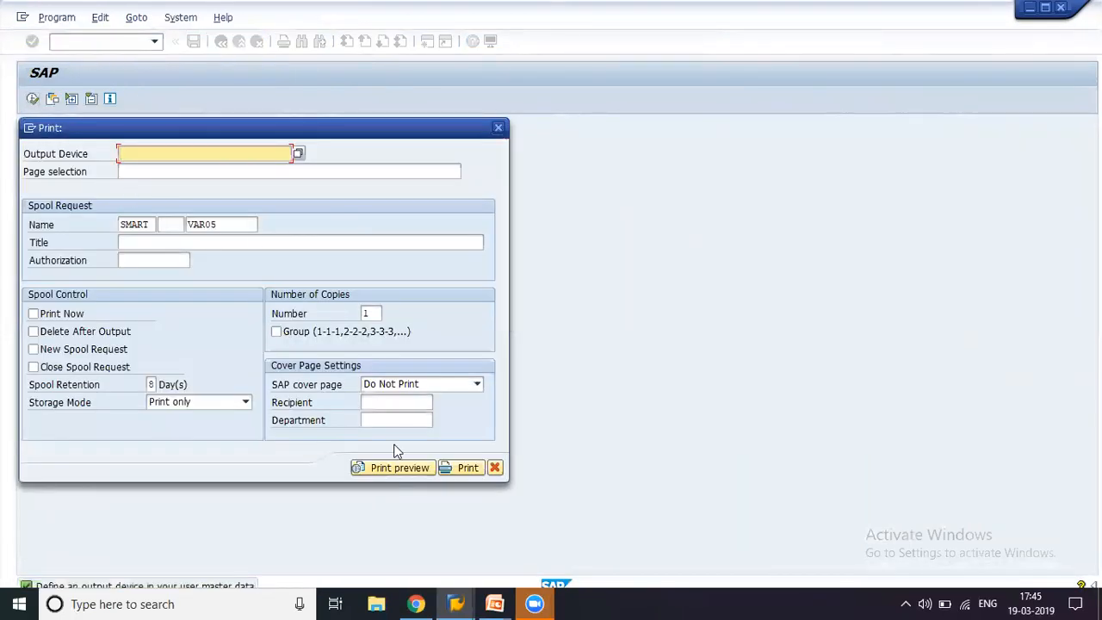
click(298, 153)
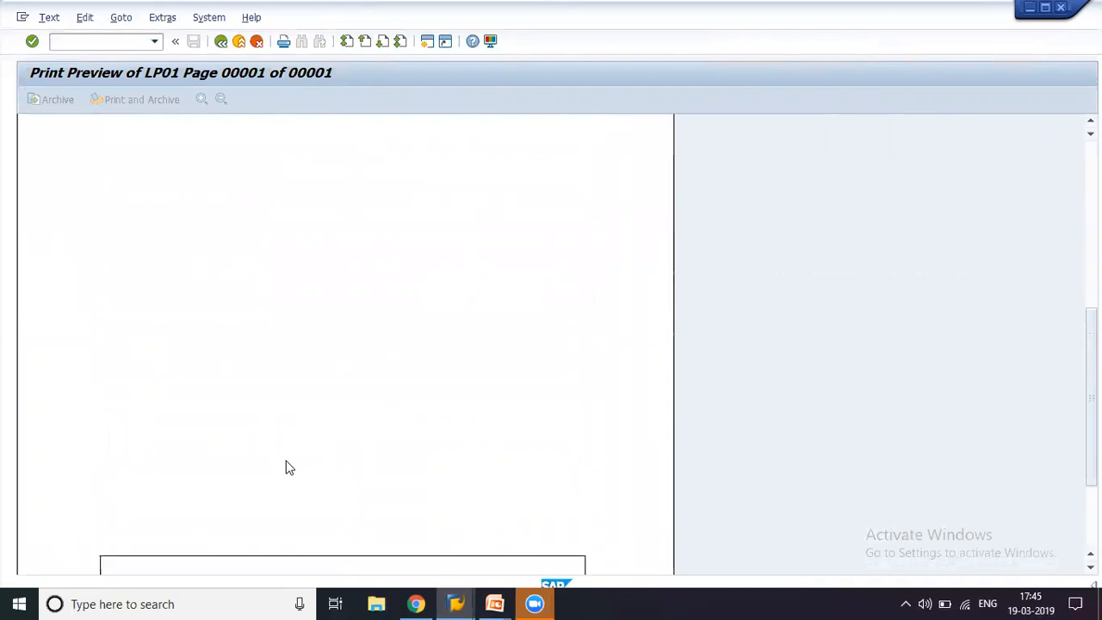
click(221, 41)
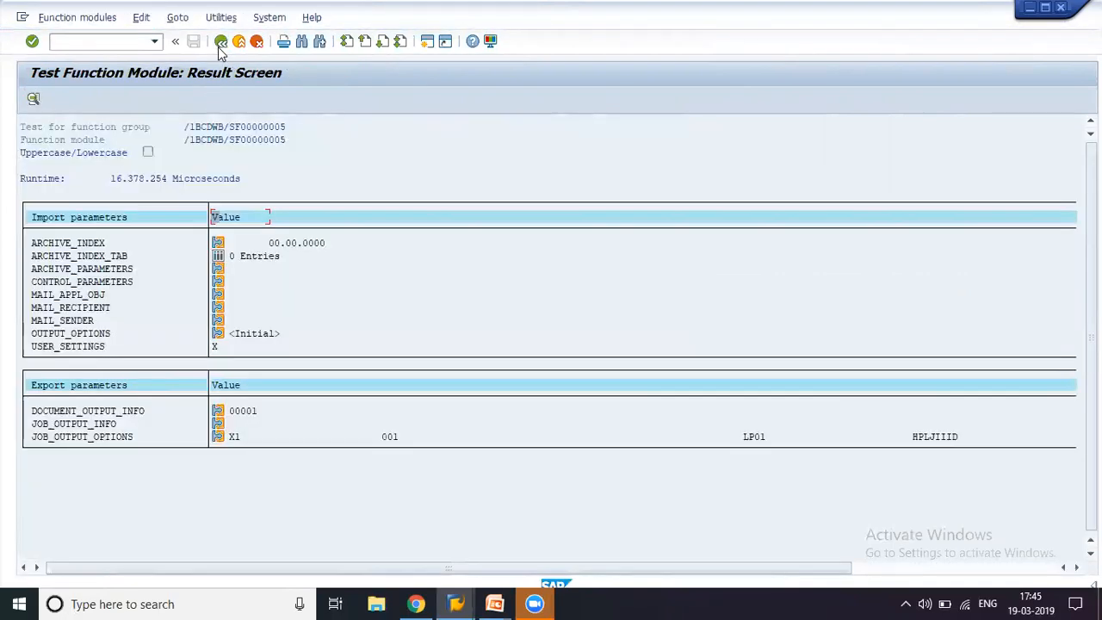
click(221, 41)
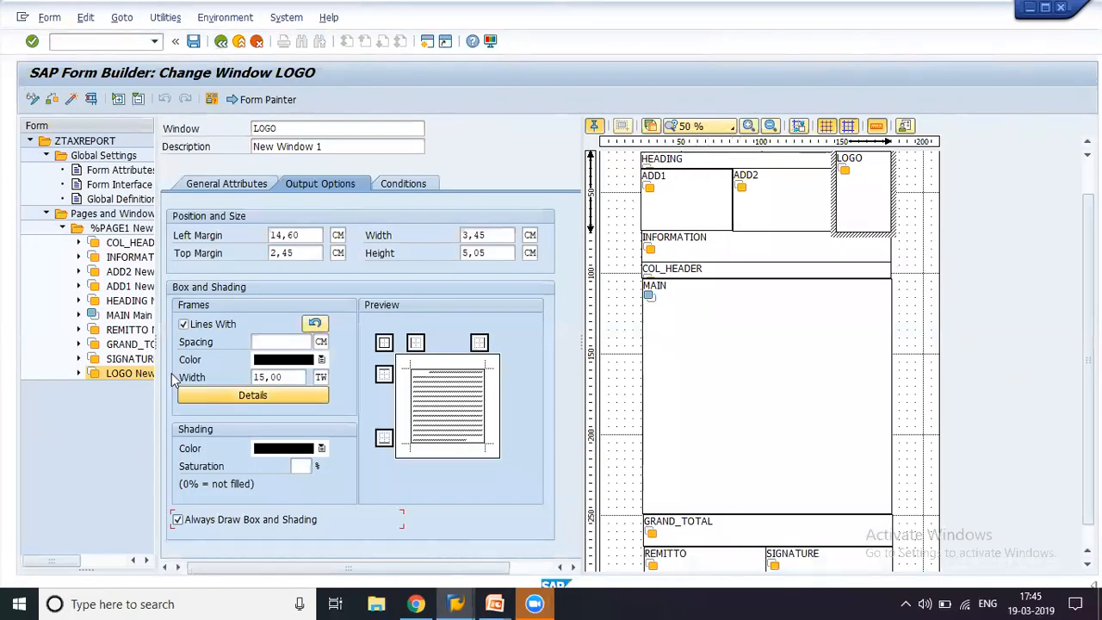
Select the MAIN window and test the form's printed output again
click(129, 315)
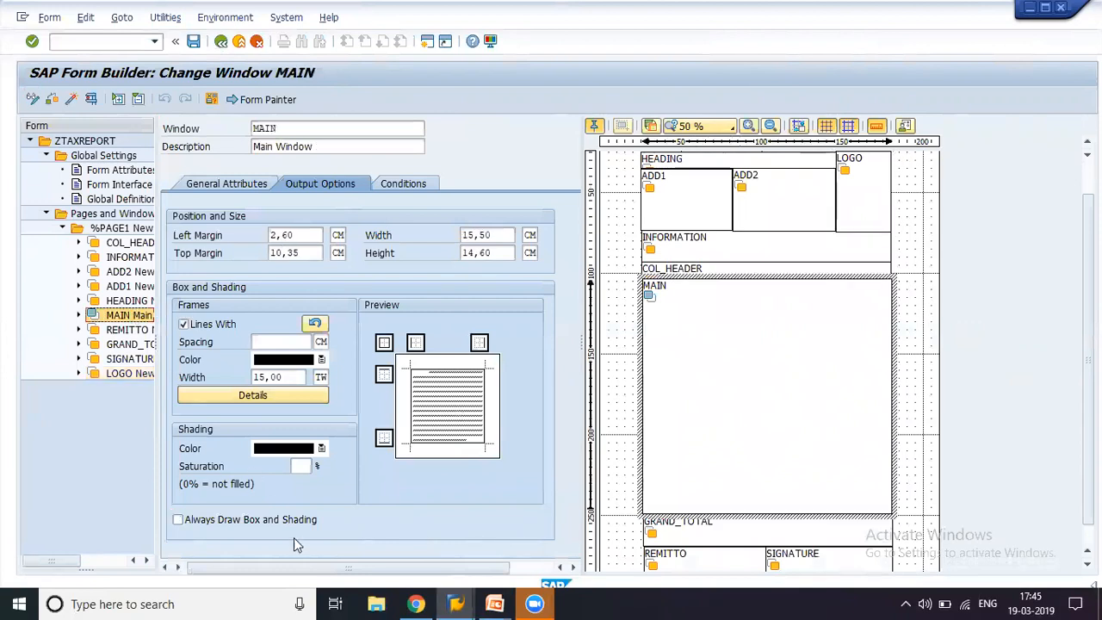
click(179, 519)
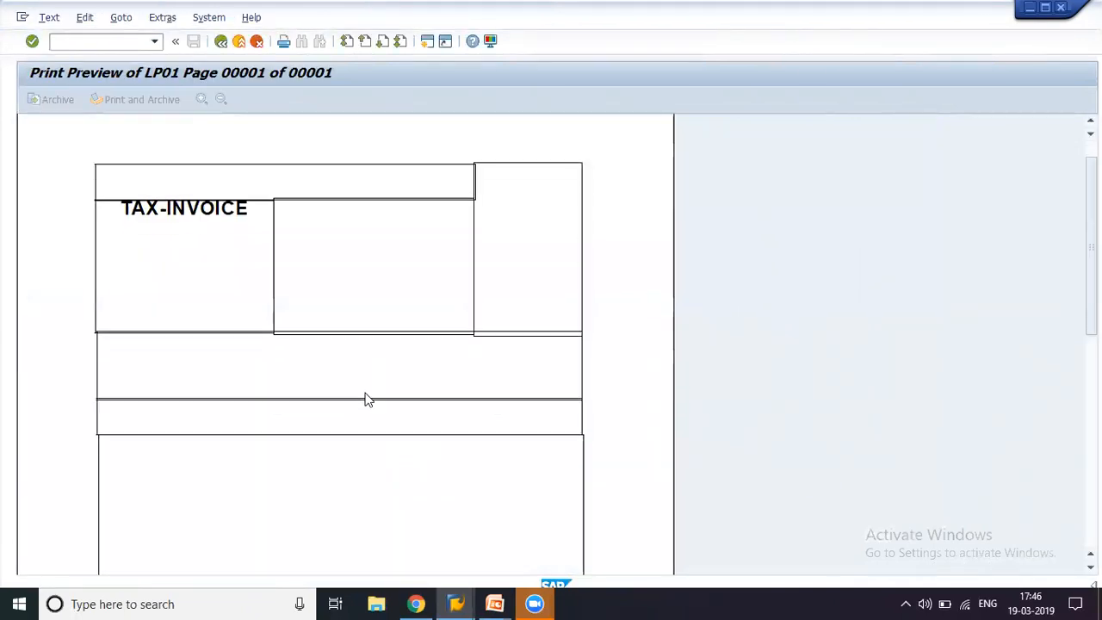
Scroll through the LP01 preview to inspect all the framed window boxes
scroll(down, 3)
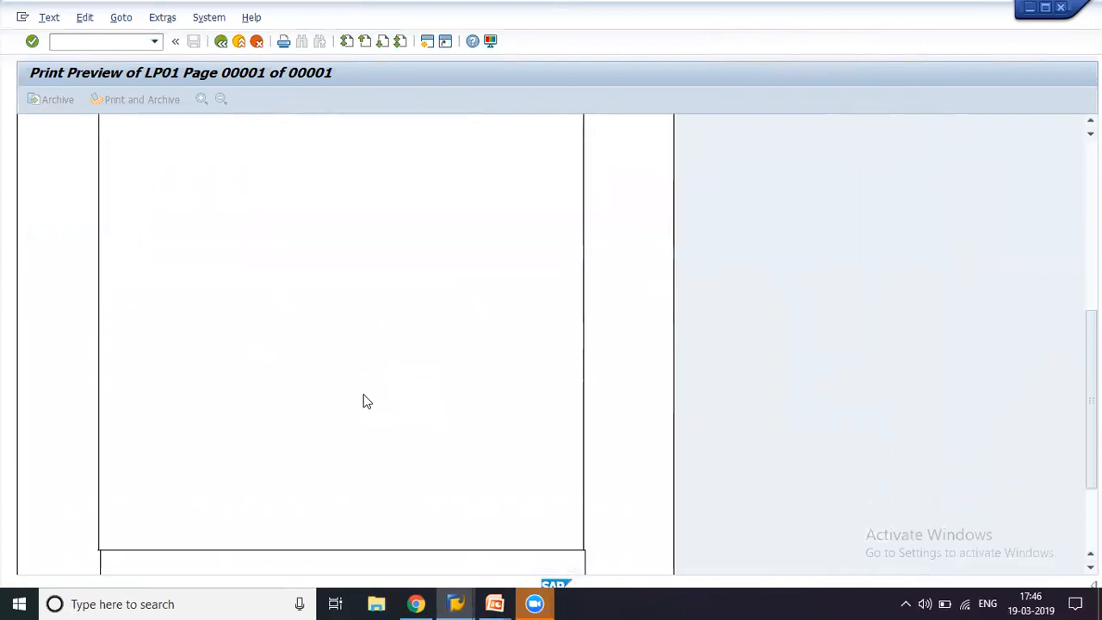
scroll(down, 3)
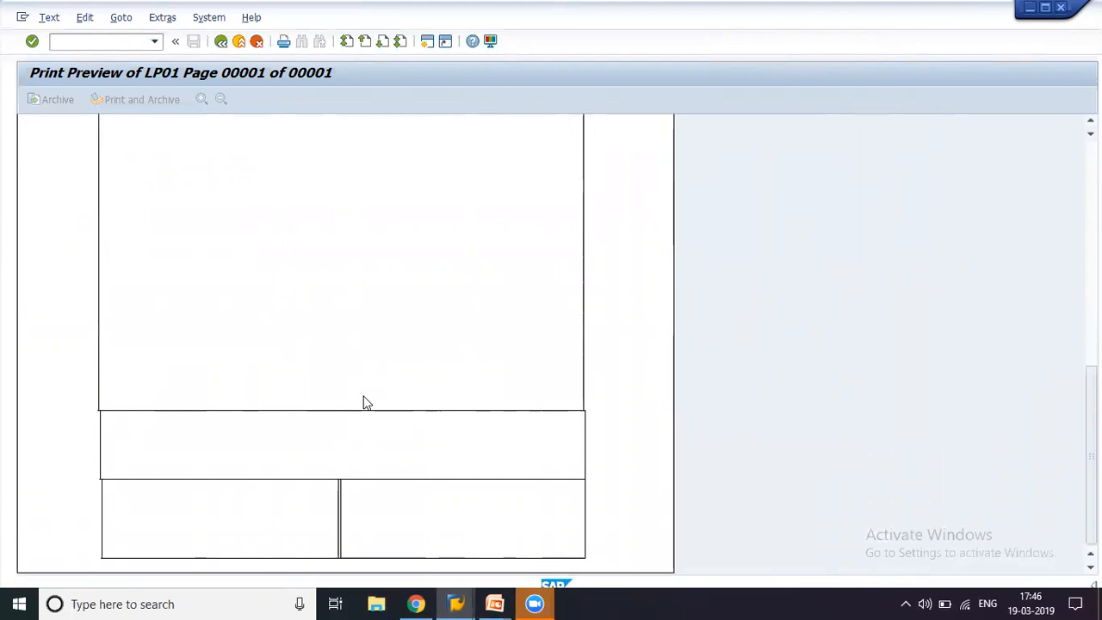
scroll(down, 3)
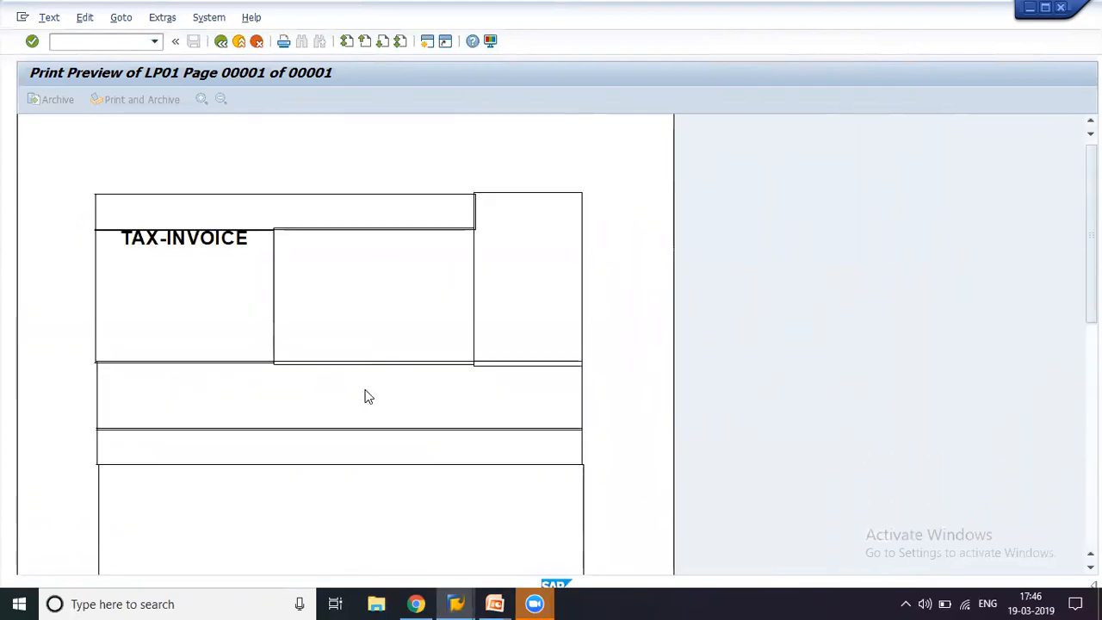
mouse_move(308, 256)
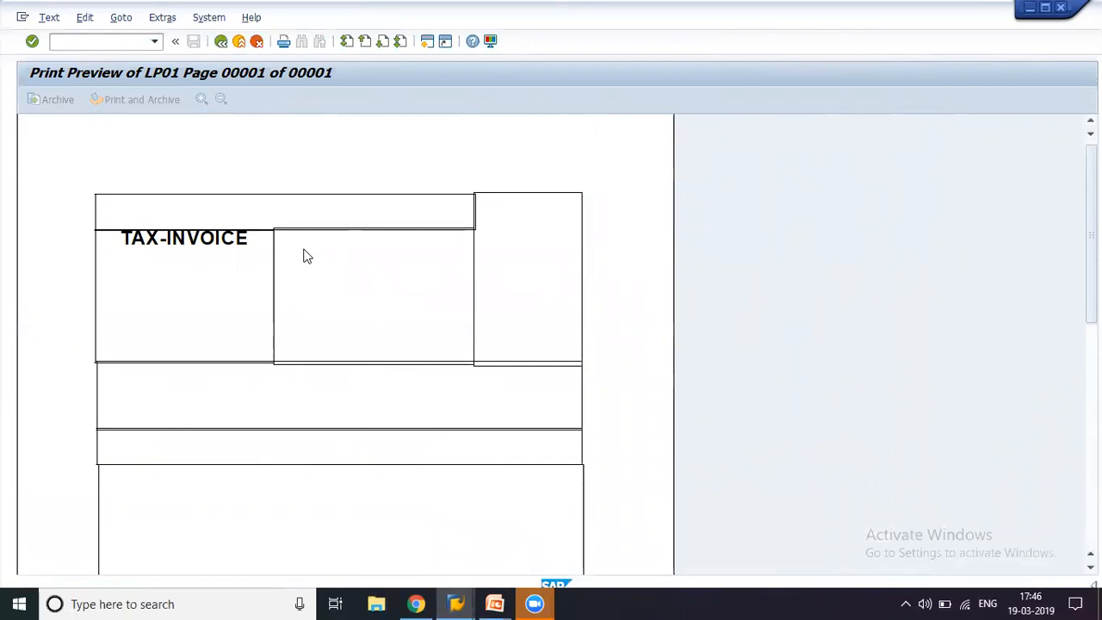
mouse_move(289, 257)
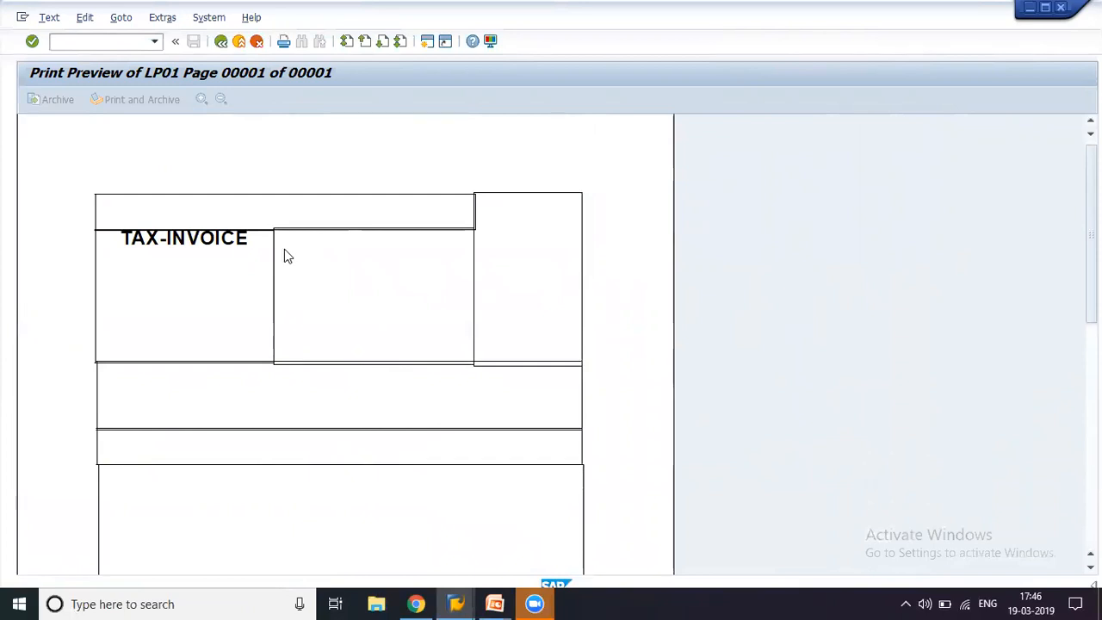
mouse_move(228, 241)
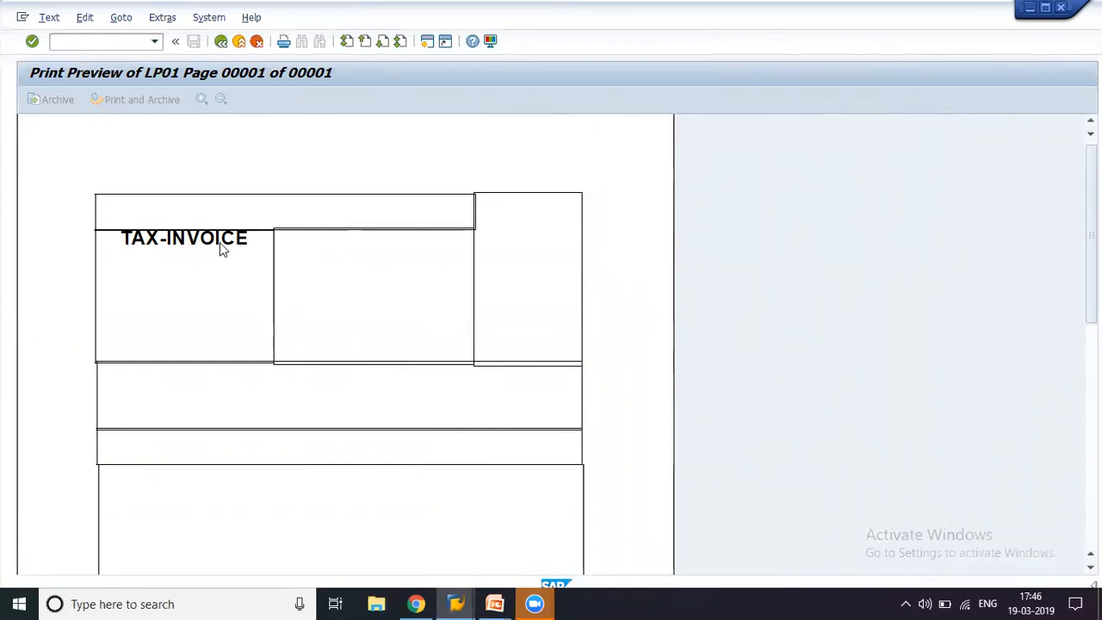
mouse_move(310, 228)
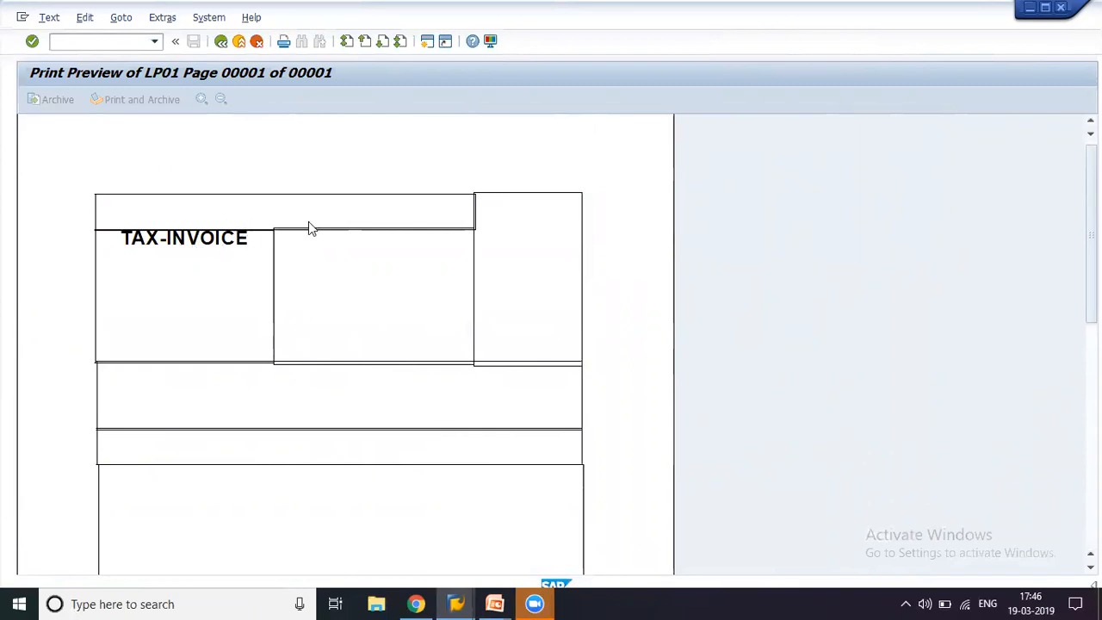
mouse_move(152, 250)
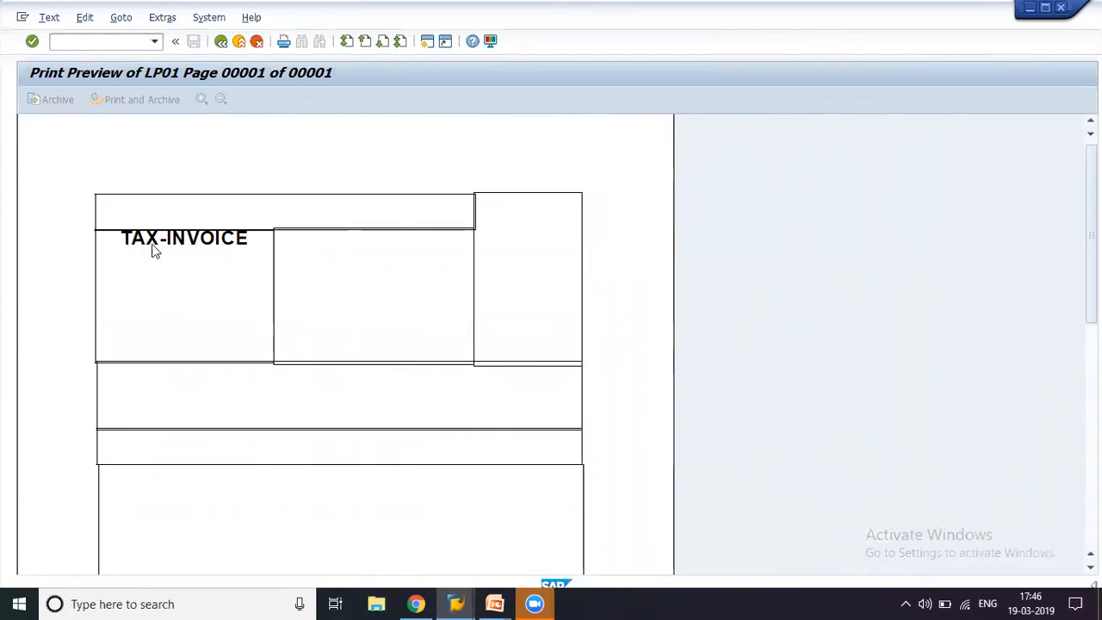
mouse_move(570, 326)
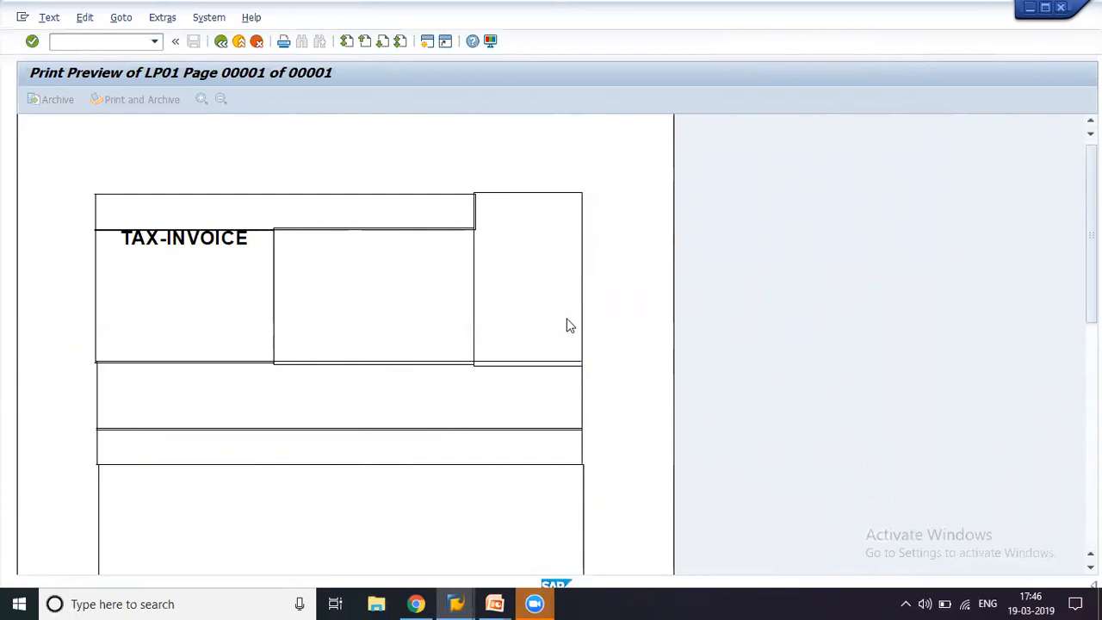
mouse_move(525, 418)
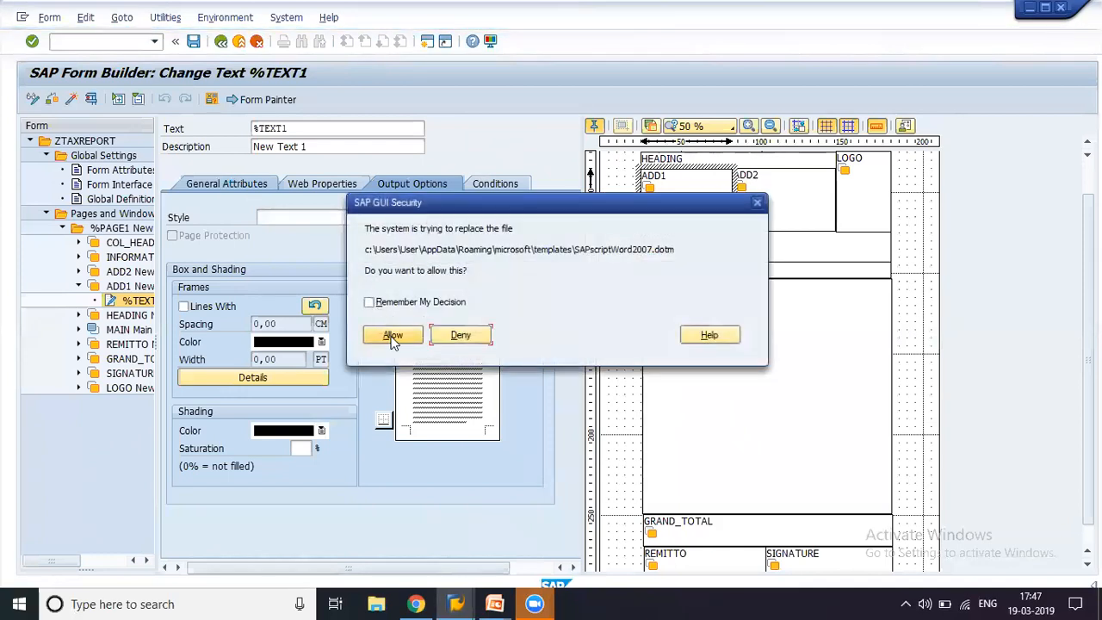
Create HEADING text node %TEXT2 containing centred TAX-INVOICE and save the form
click(392, 335)
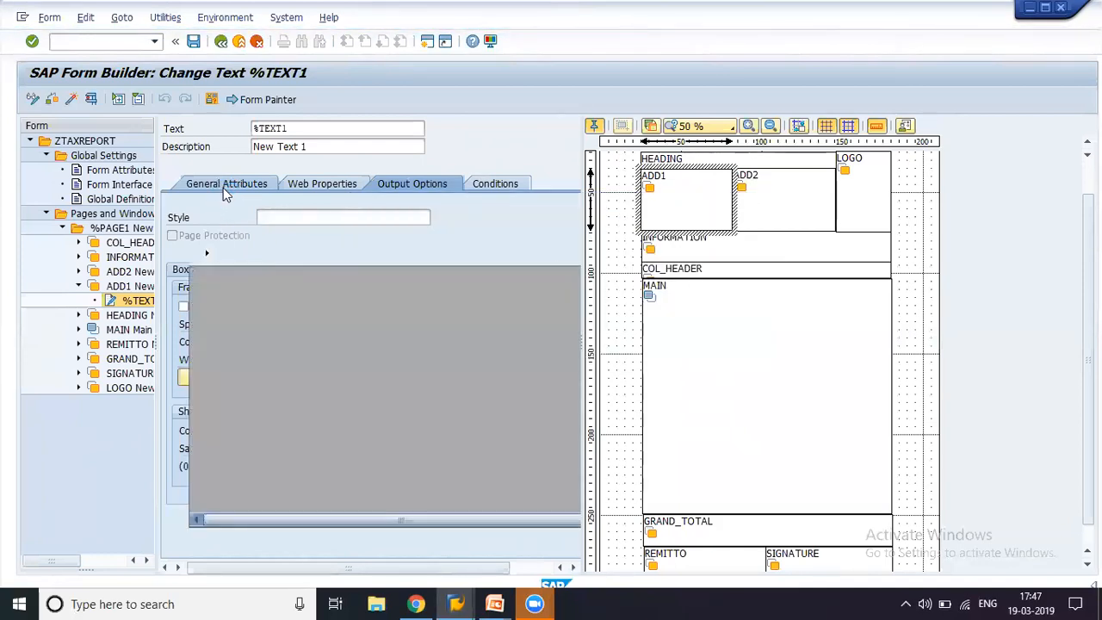
click(226, 183)
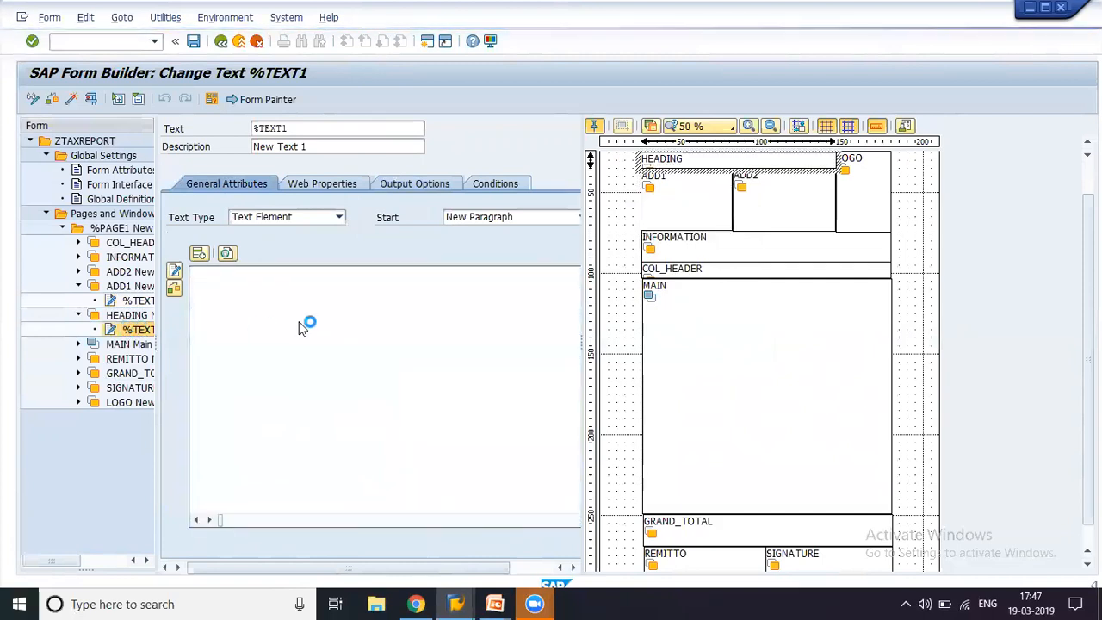
mouse_move(306, 327)
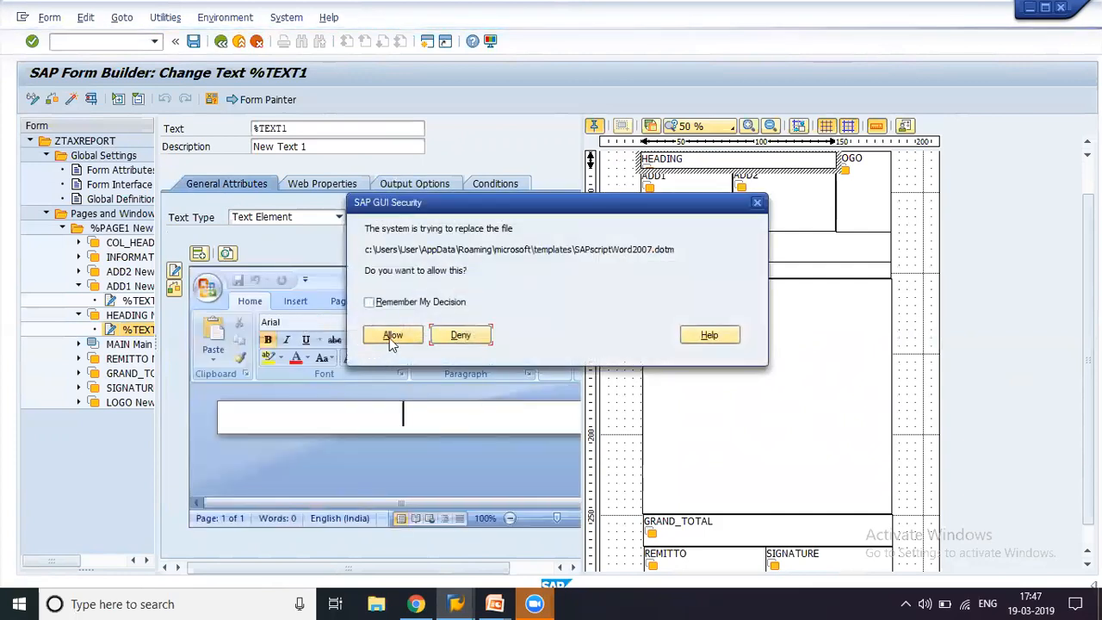
click(393, 334)
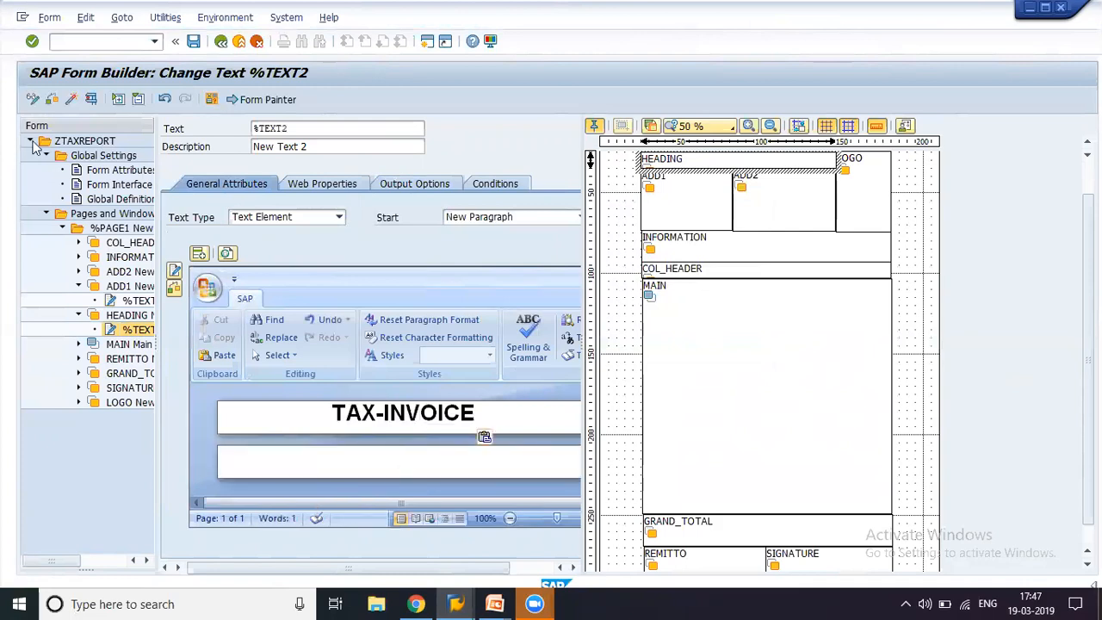
click(403, 460)
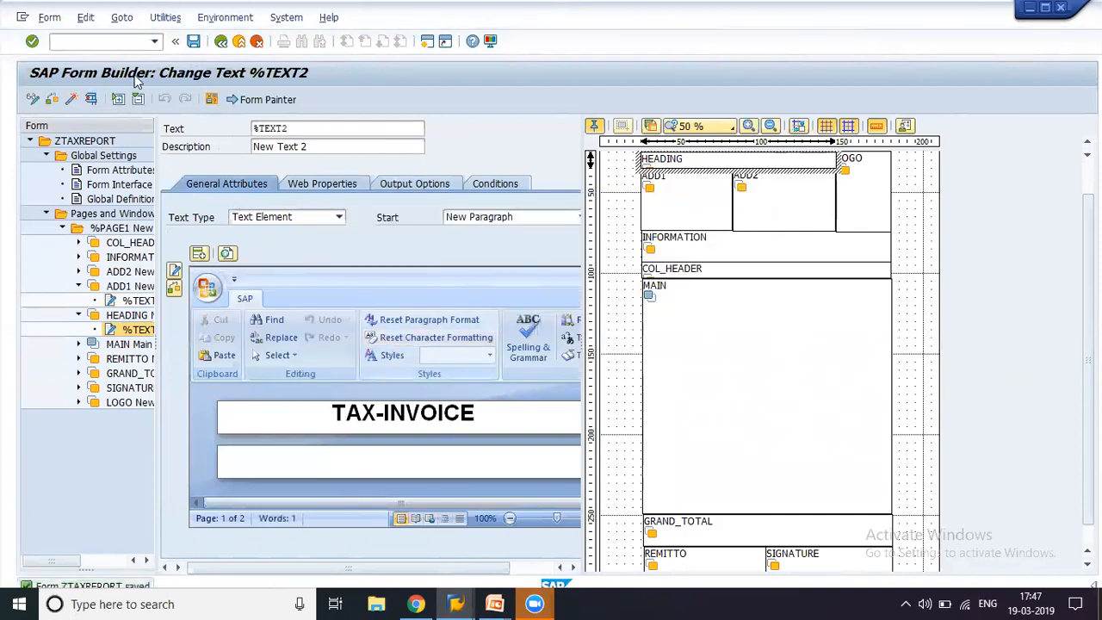
mouse_move(91, 99)
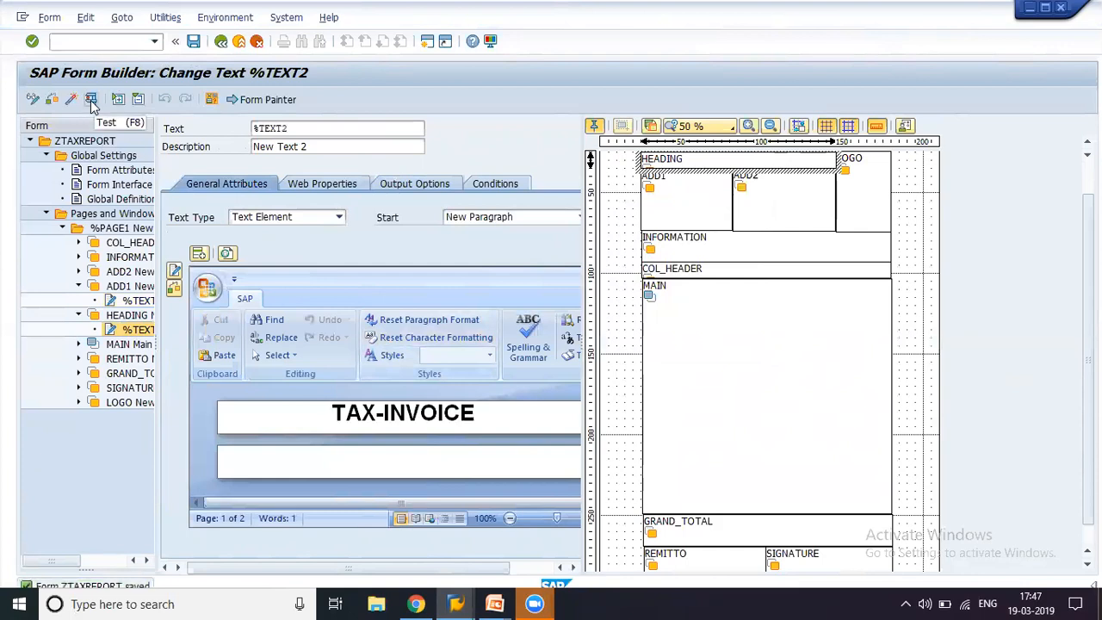
Test and execute the regenerated function module, previewing TAX-INVOICE in the heading box
click(92, 99)
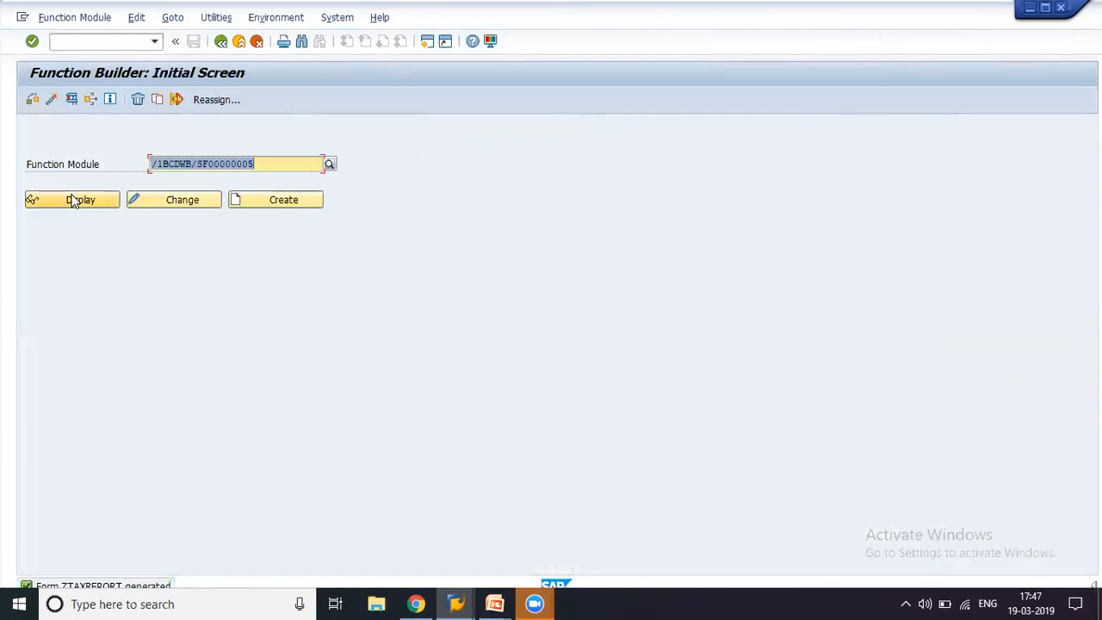
click(80, 199)
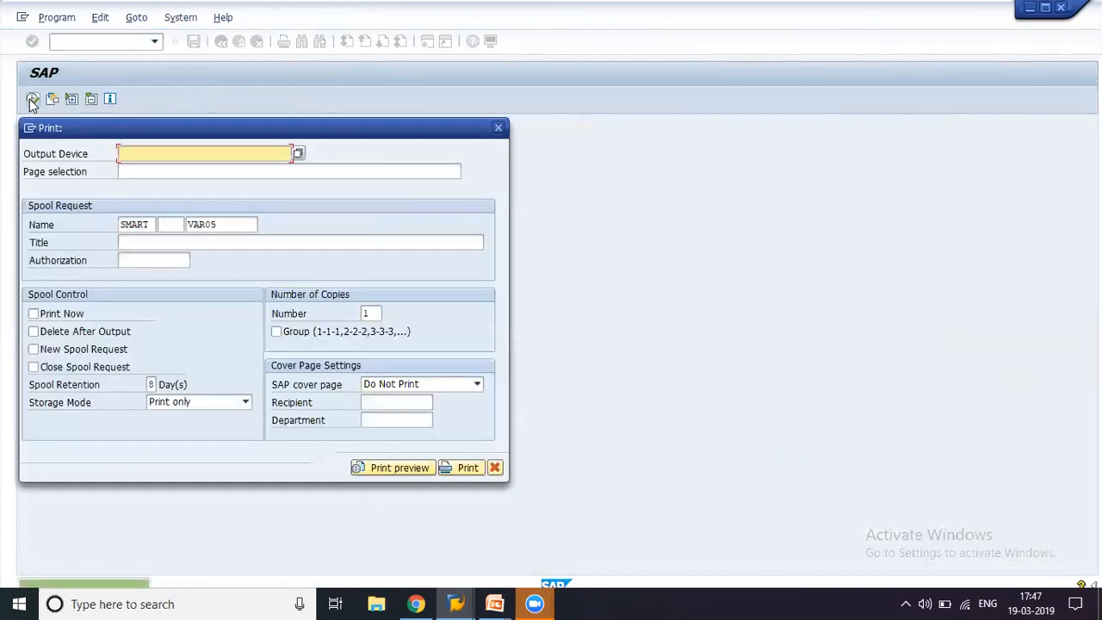
click(204, 153)
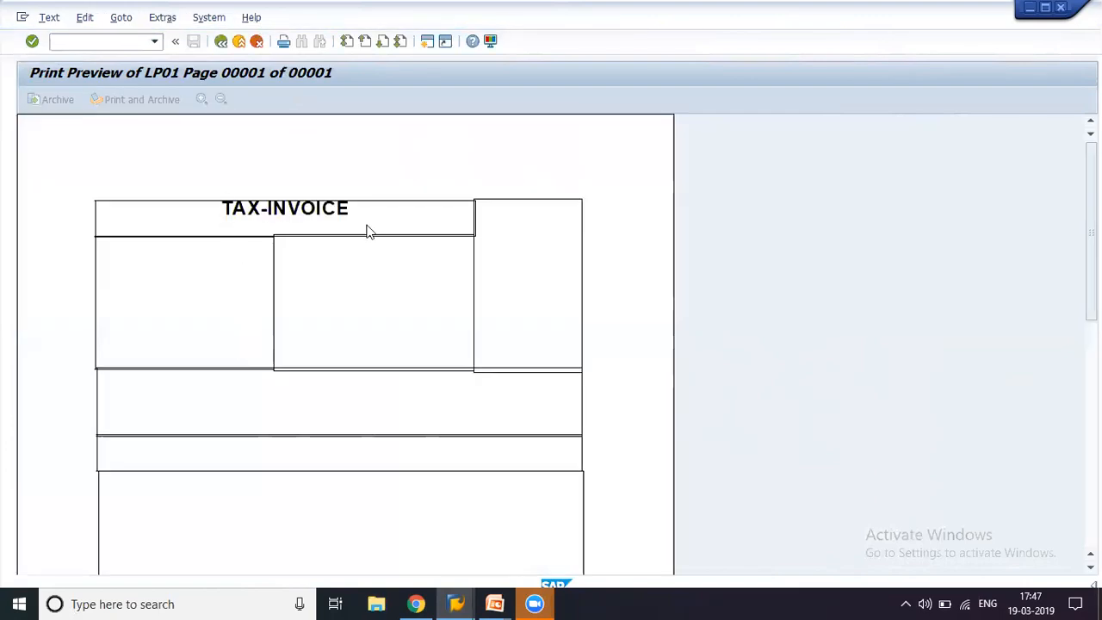
mouse_move(189, 296)
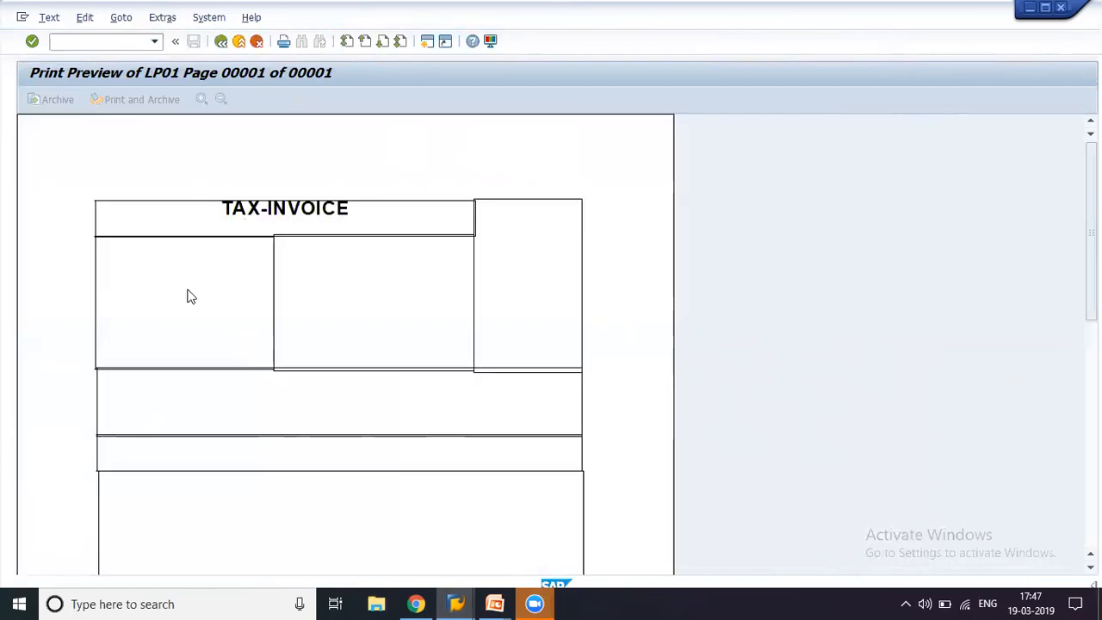
mouse_move(279, 224)
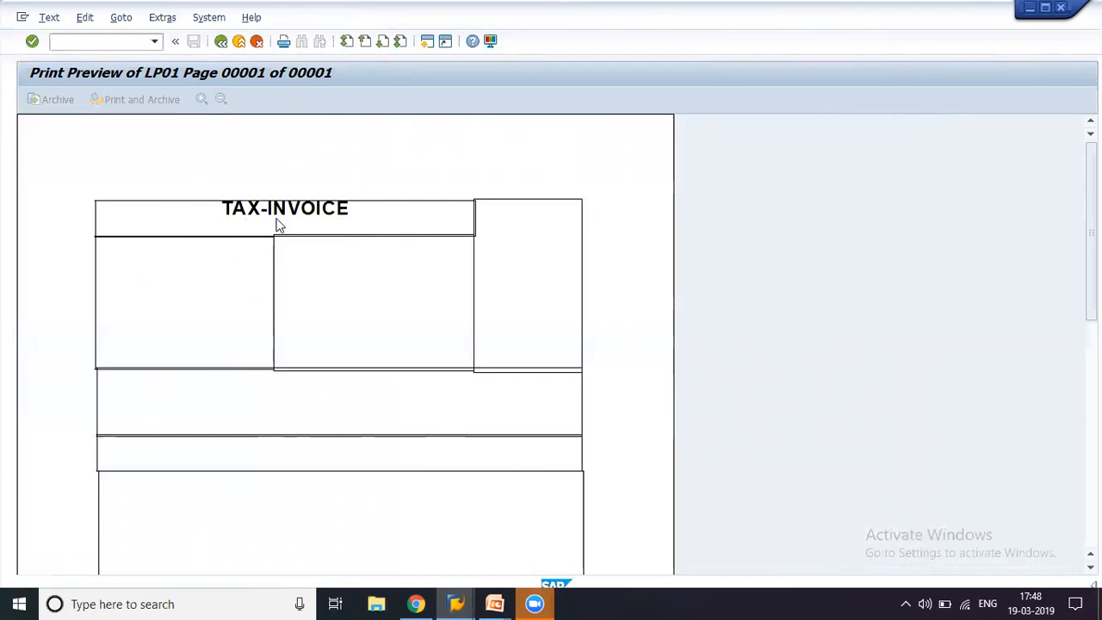
mouse_move(263, 209)
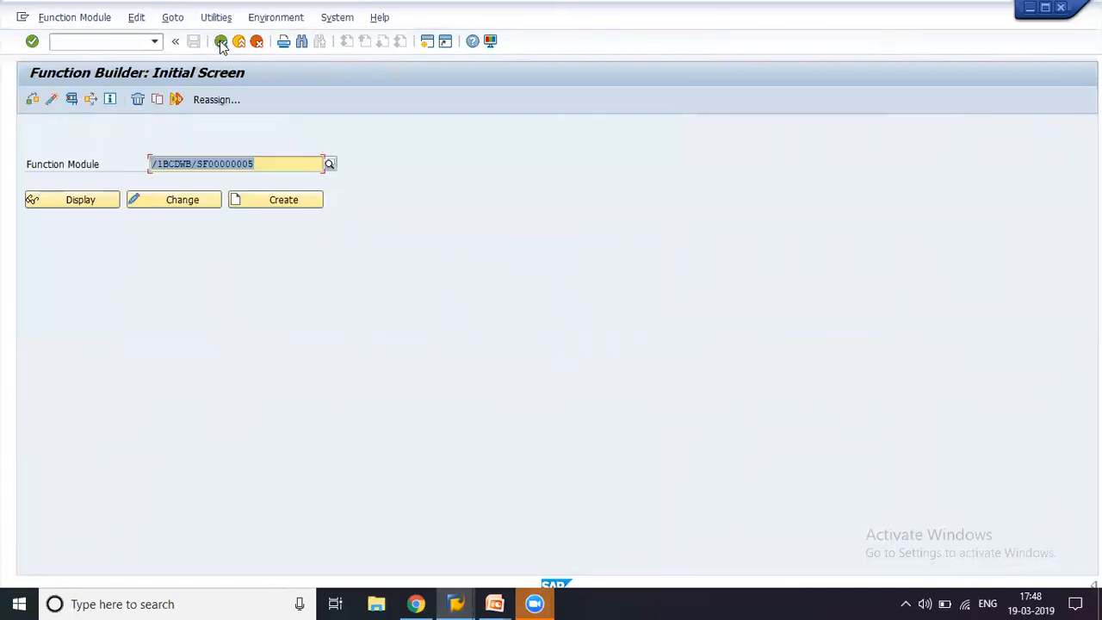
Finish the heading text, return to the form, and select the LOGO and ADD1 windows
click(220, 41)
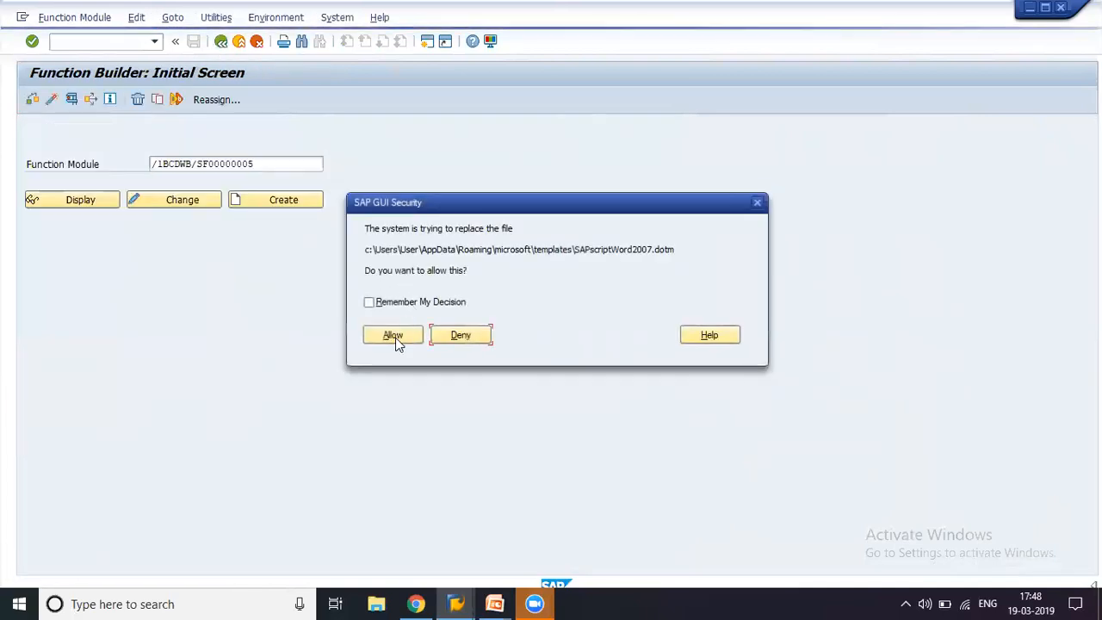
click(393, 335)
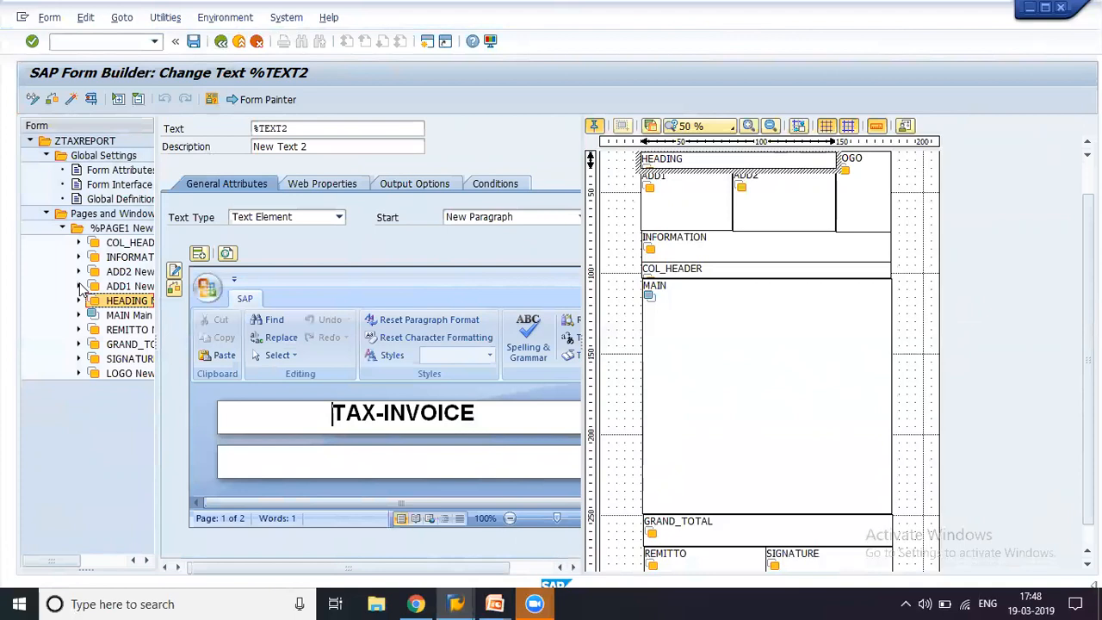
click(121, 300)
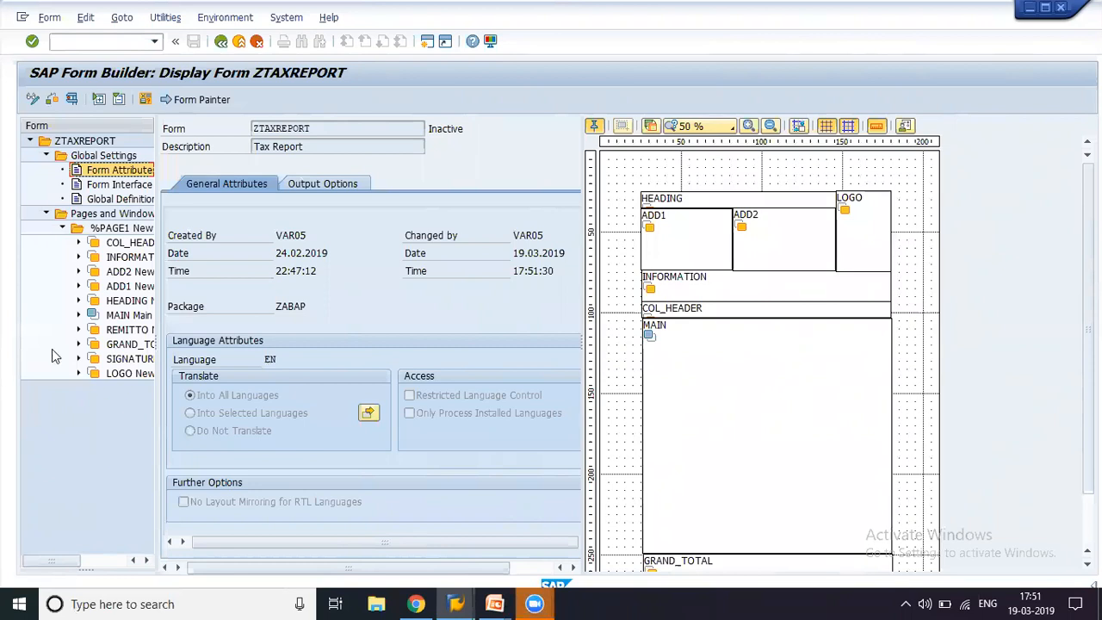
mouse_move(82, 252)
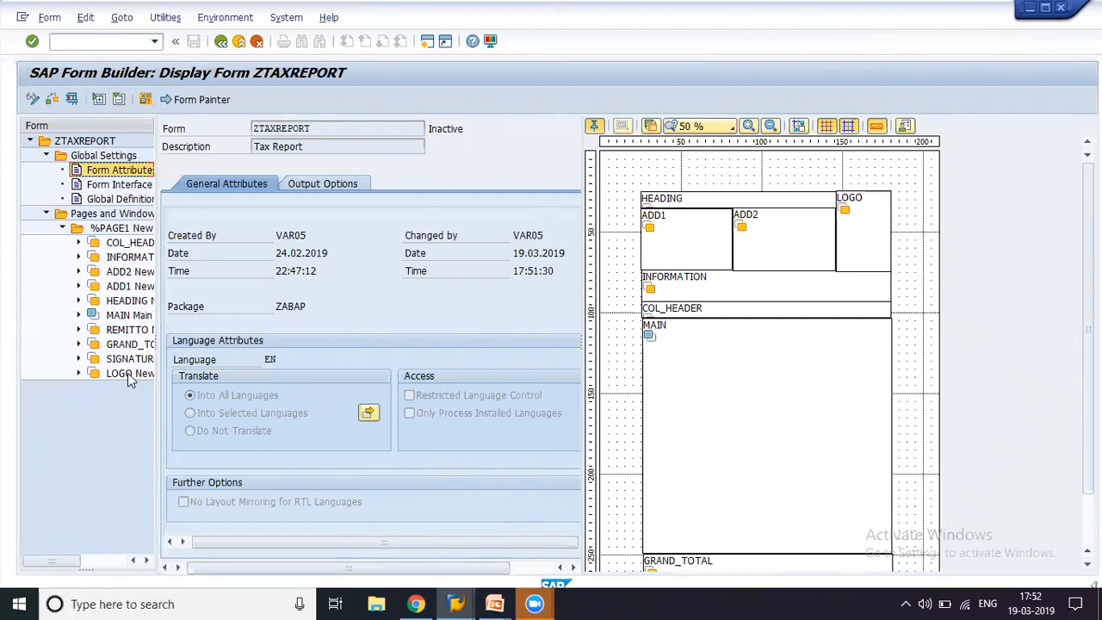
click(119, 373)
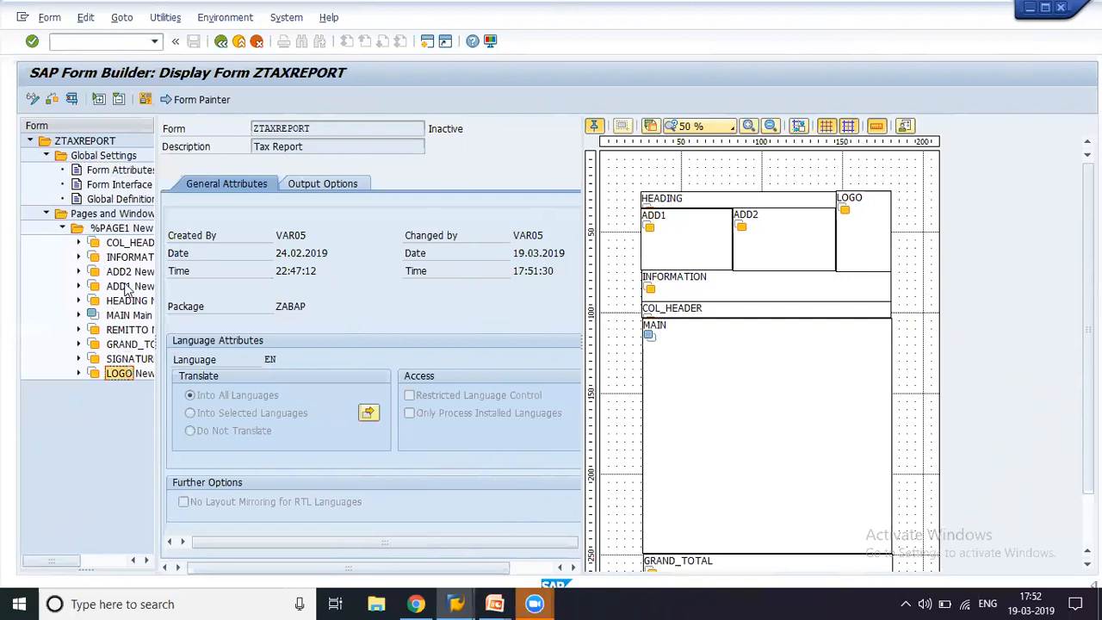
click(119, 285)
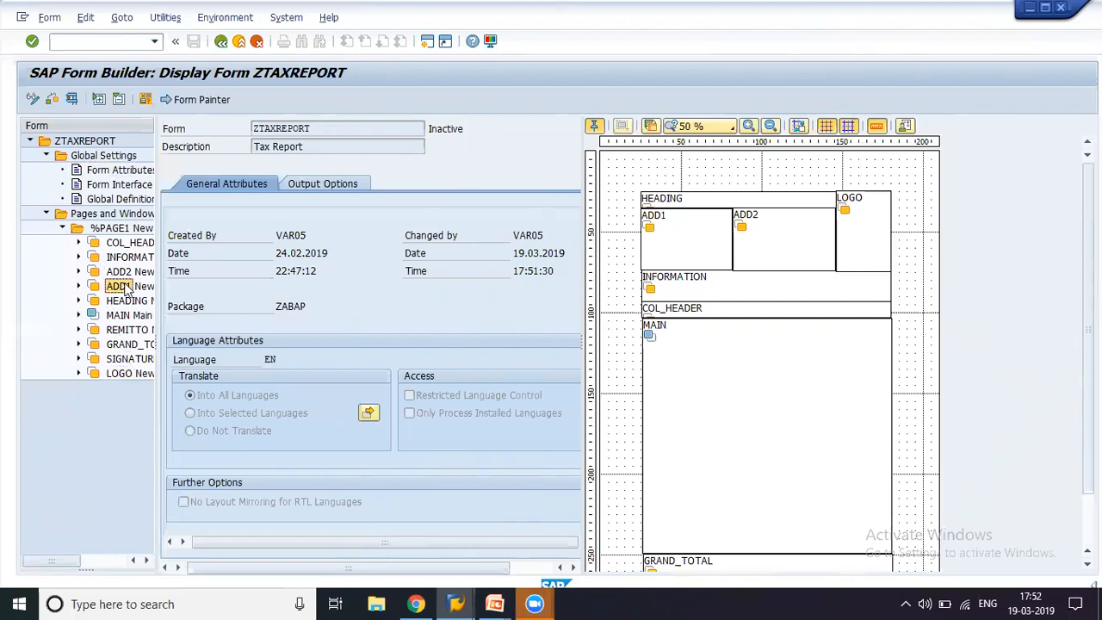
Create address node %ADDRESS1 under ADD1 and delete the leftover %TEXT1 text node
right_click(118, 285)
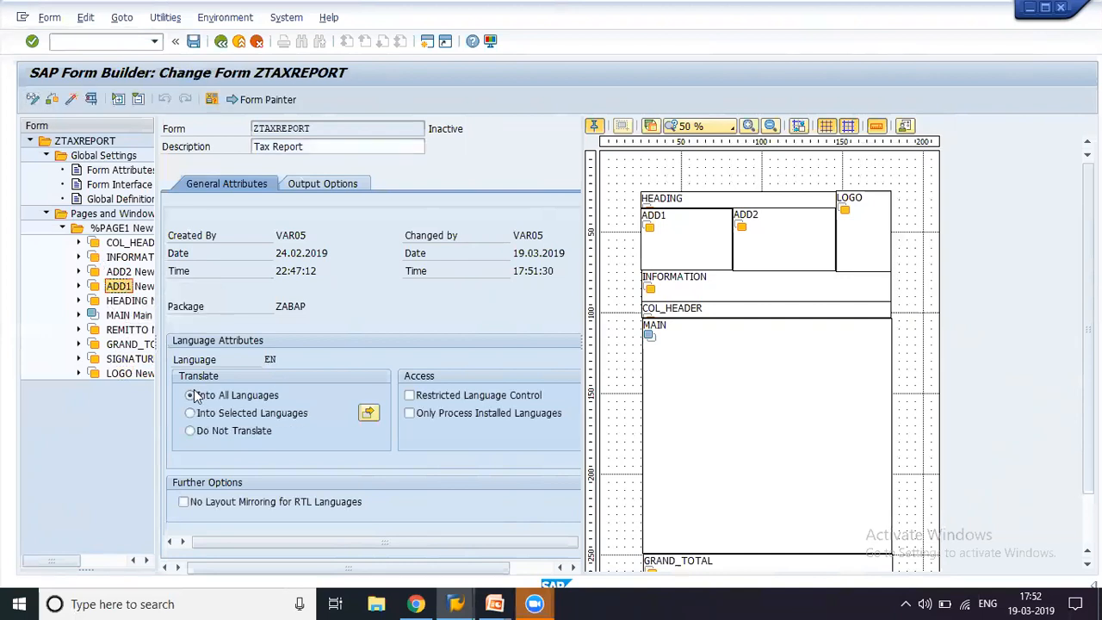
right_click(118, 285)
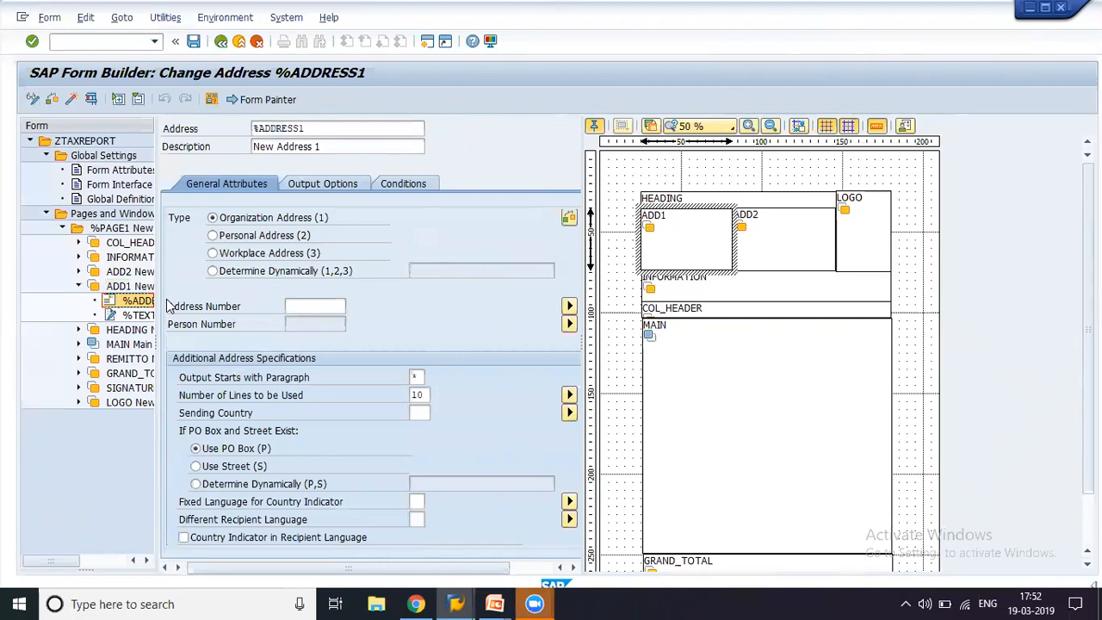
mouse_move(133, 324)
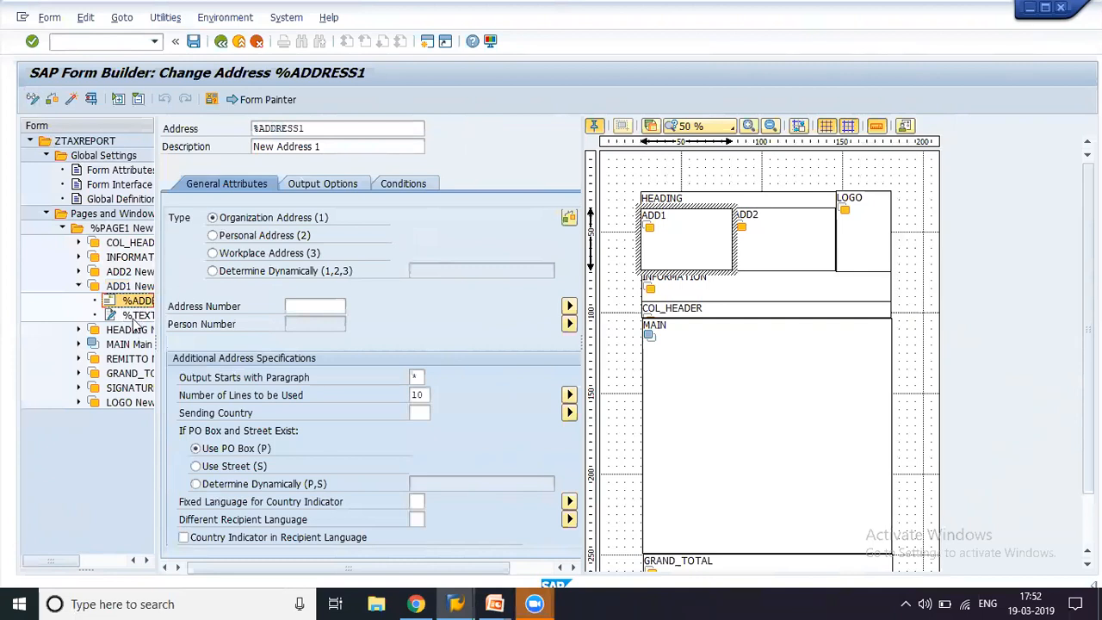
click(138, 315)
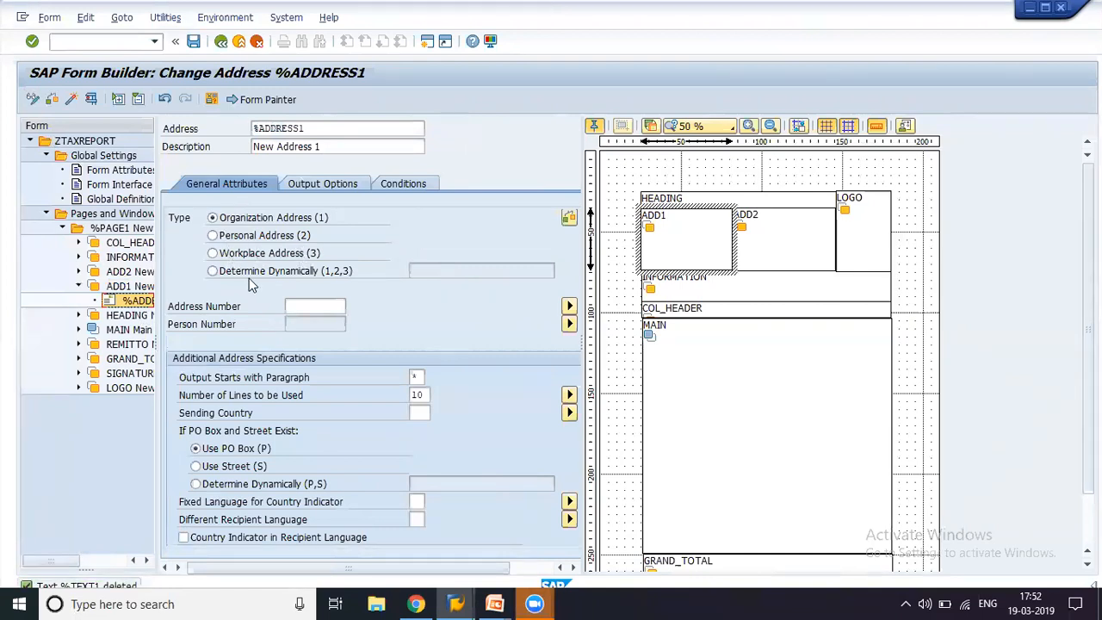
mouse_move(287, 287)
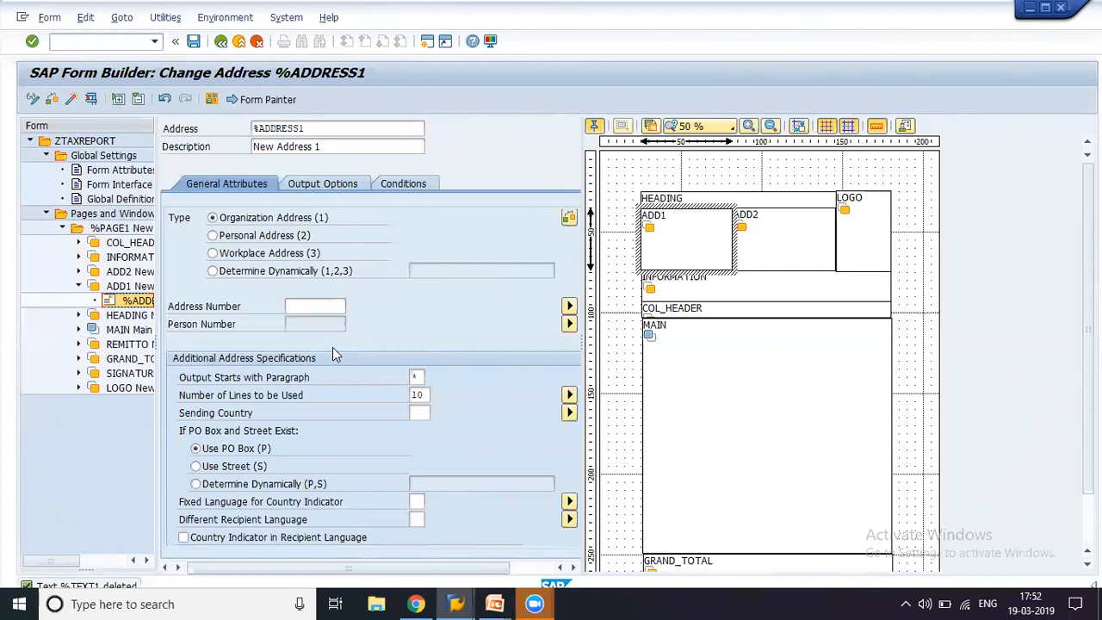
mouse_move(325, 344)
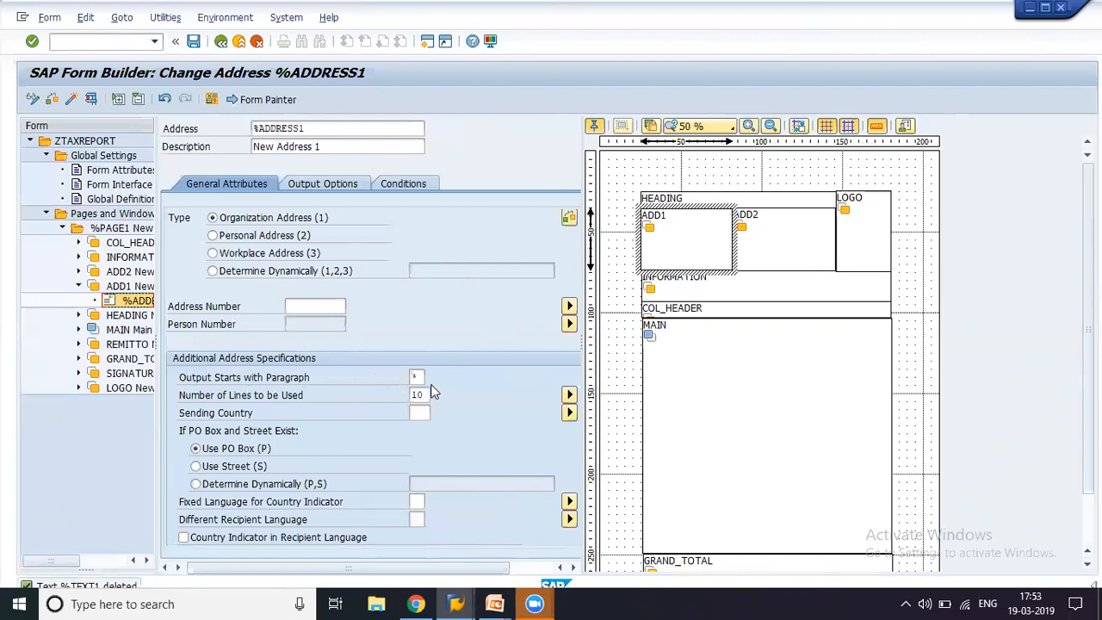
click(416, 376)
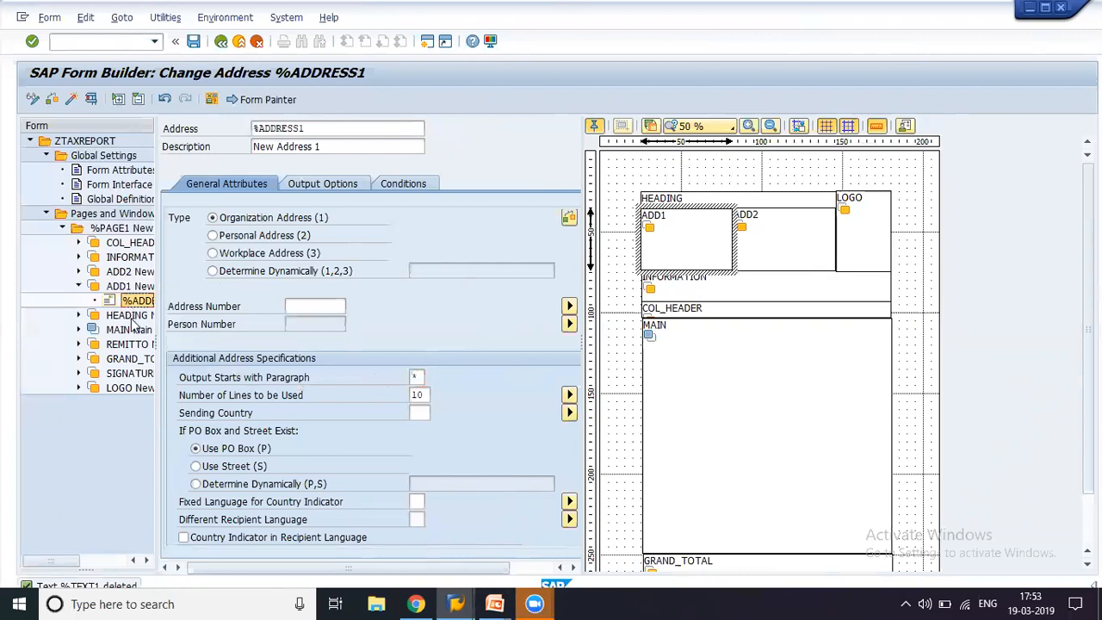
Select the ADD1 window node, then the LOGO secondary window node
click(131, 285)
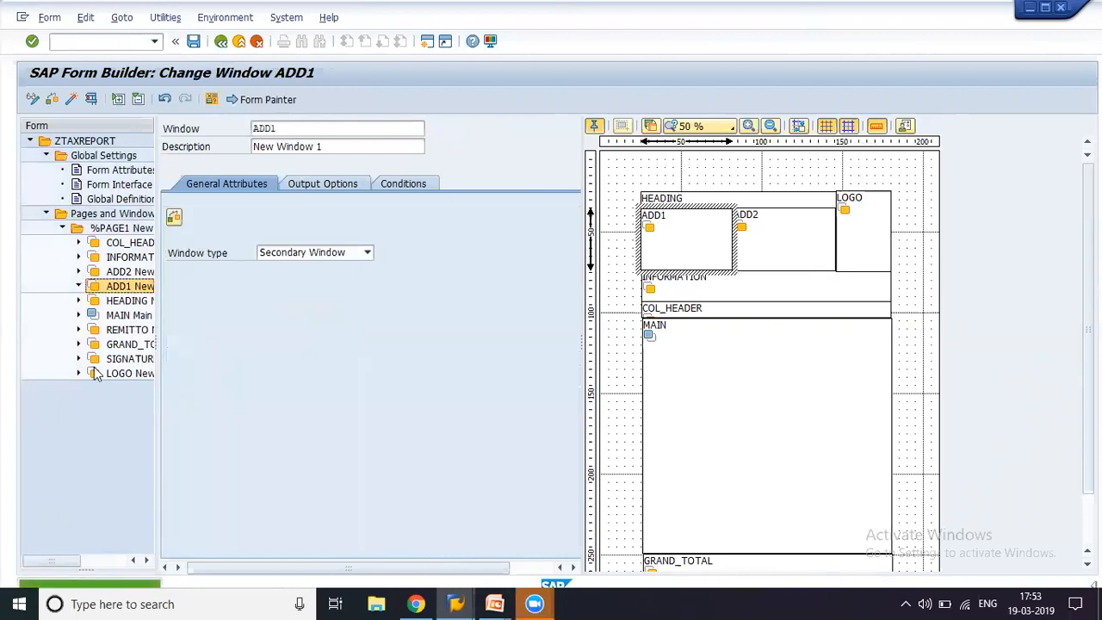
click(120, 373)
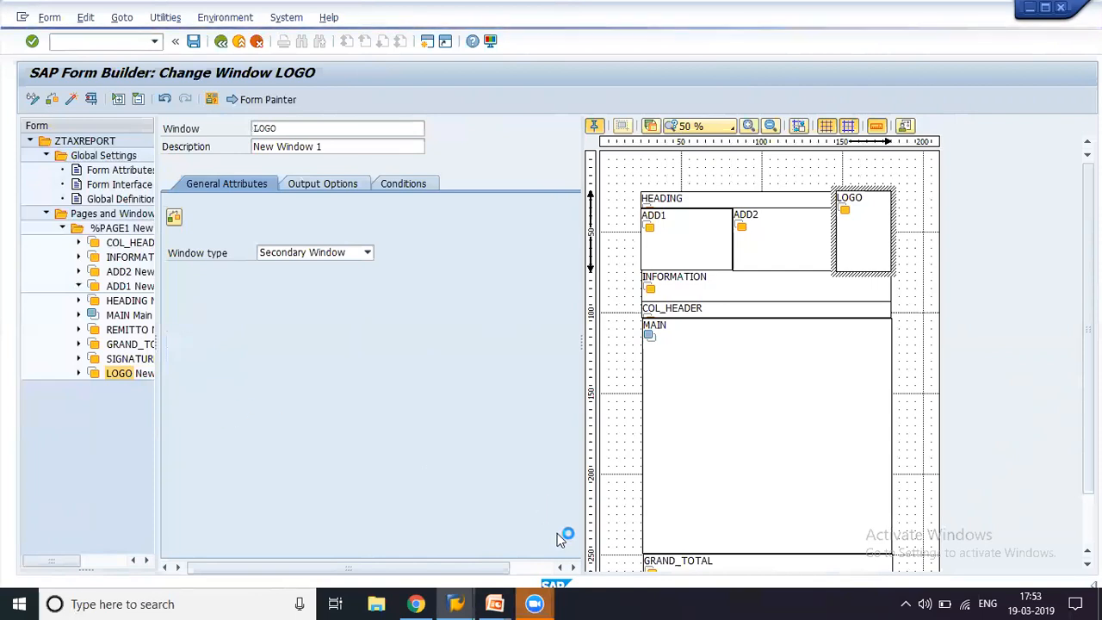
mouse_move(851, 421)
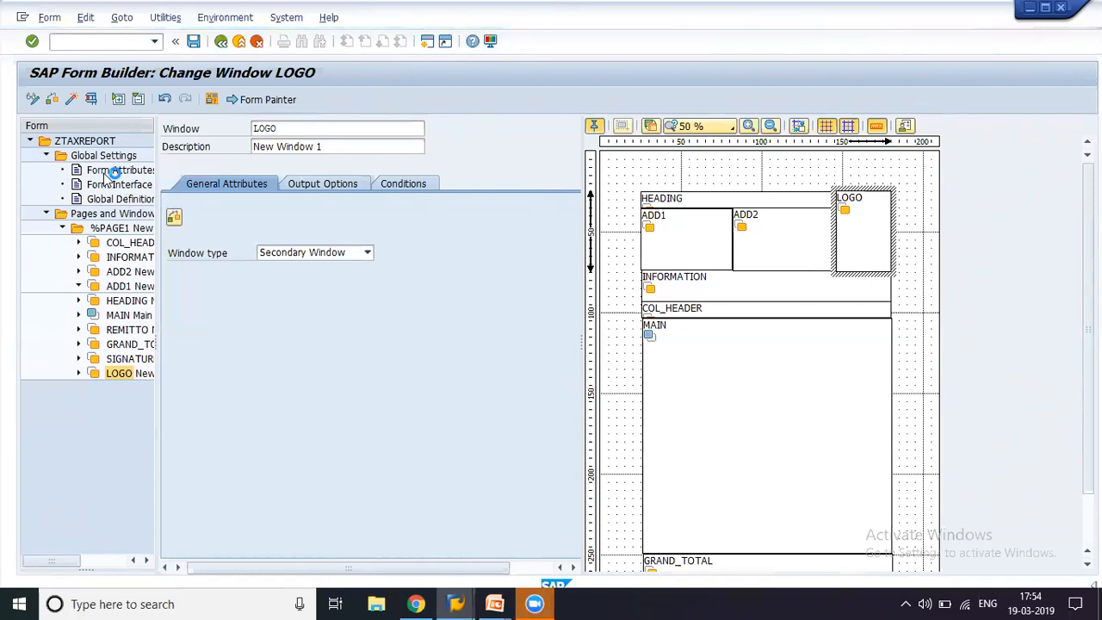
mouse_move(129, 199)
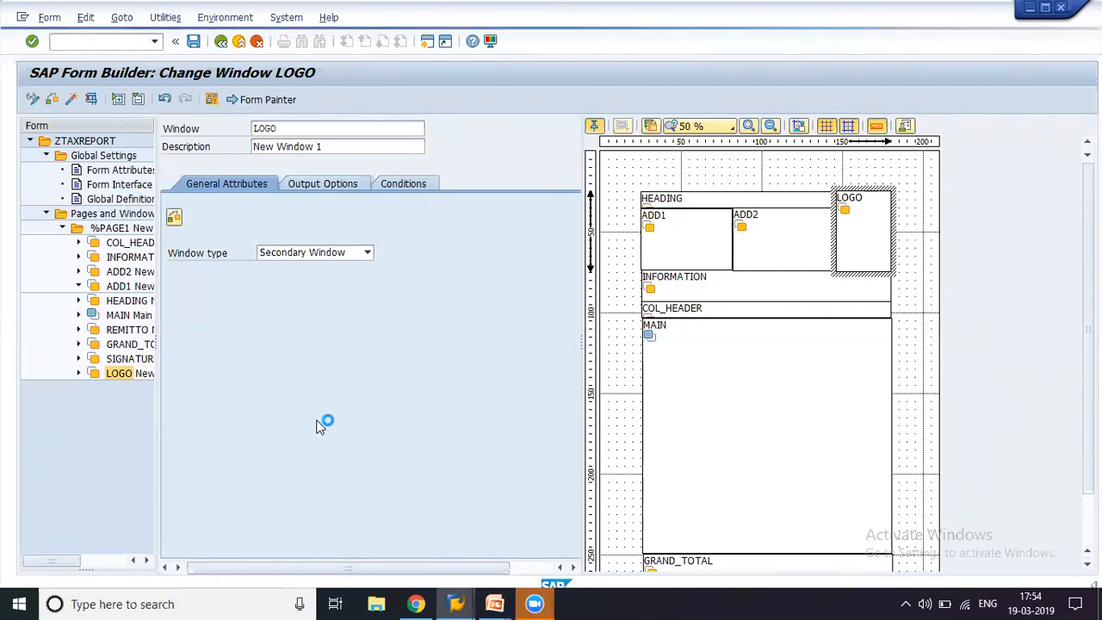
mouse_move(311, 392)
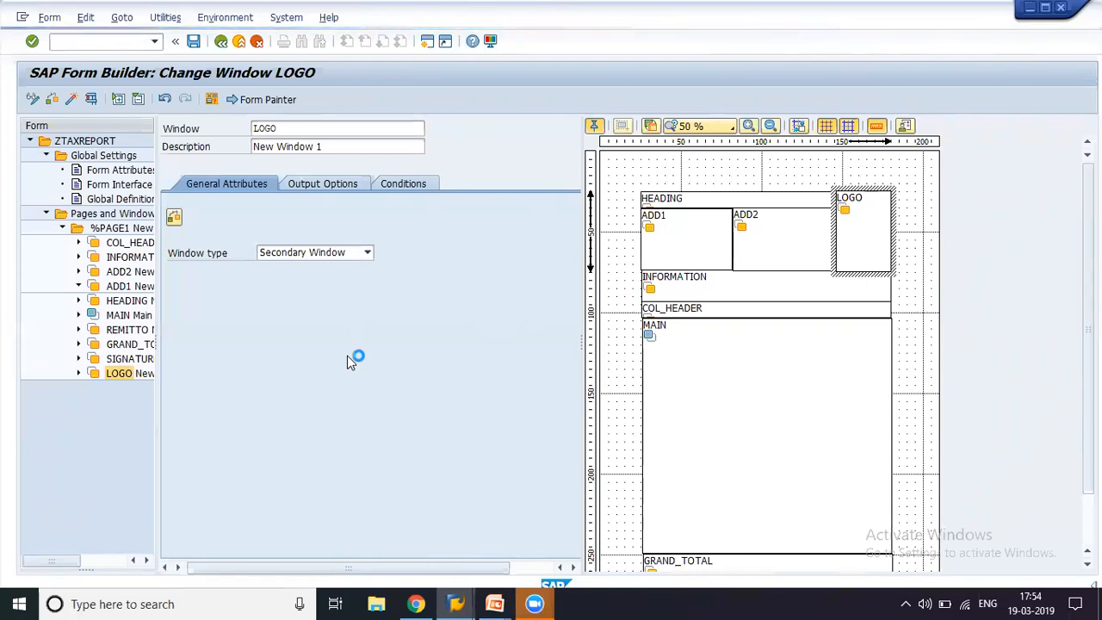
right_click(119, 373)
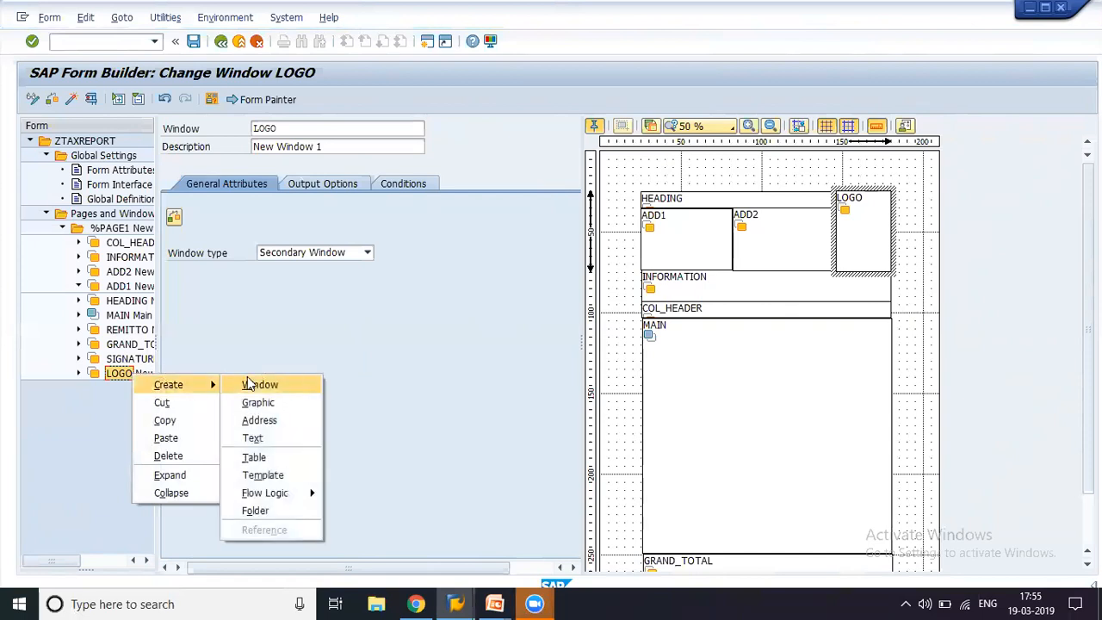
mouse_move(252, 384)
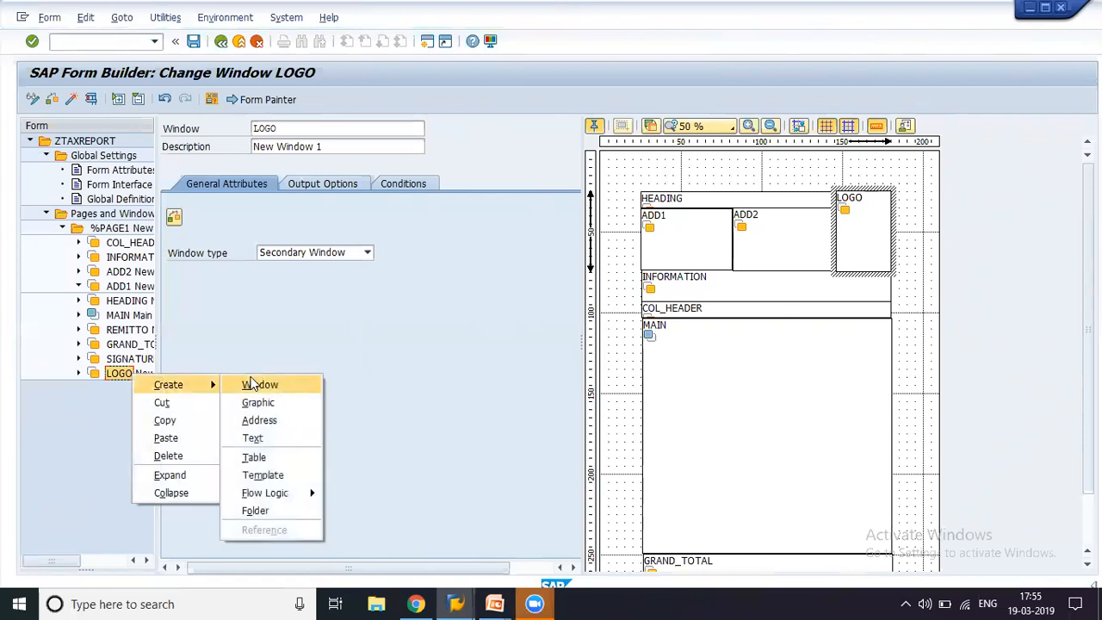
mouse_move(258, 402)
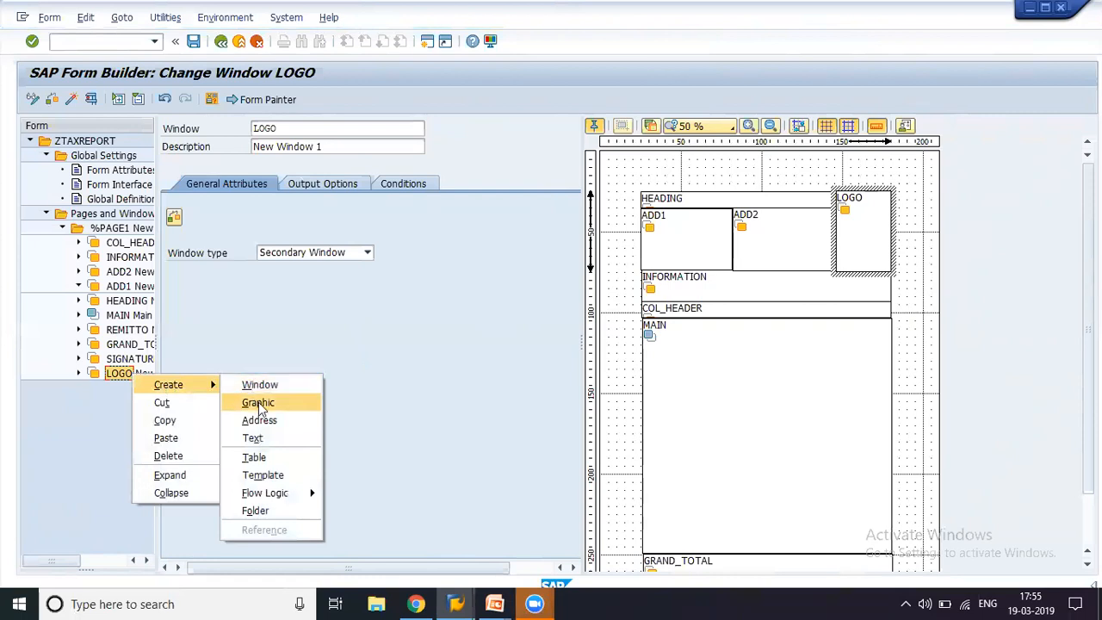
click(258, 402)
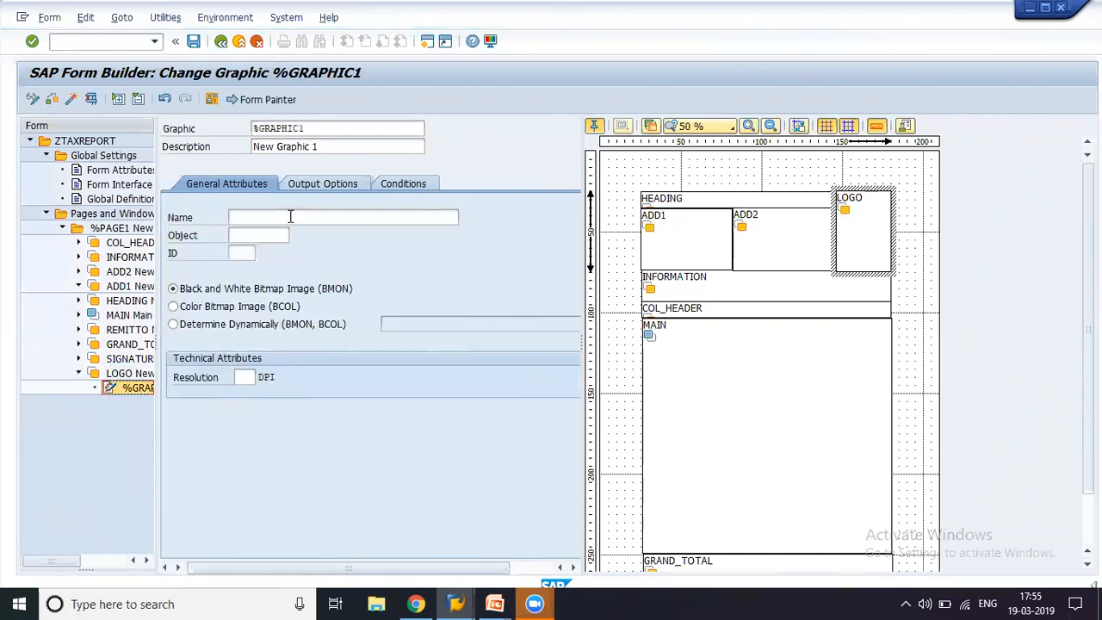
click(342, 217)
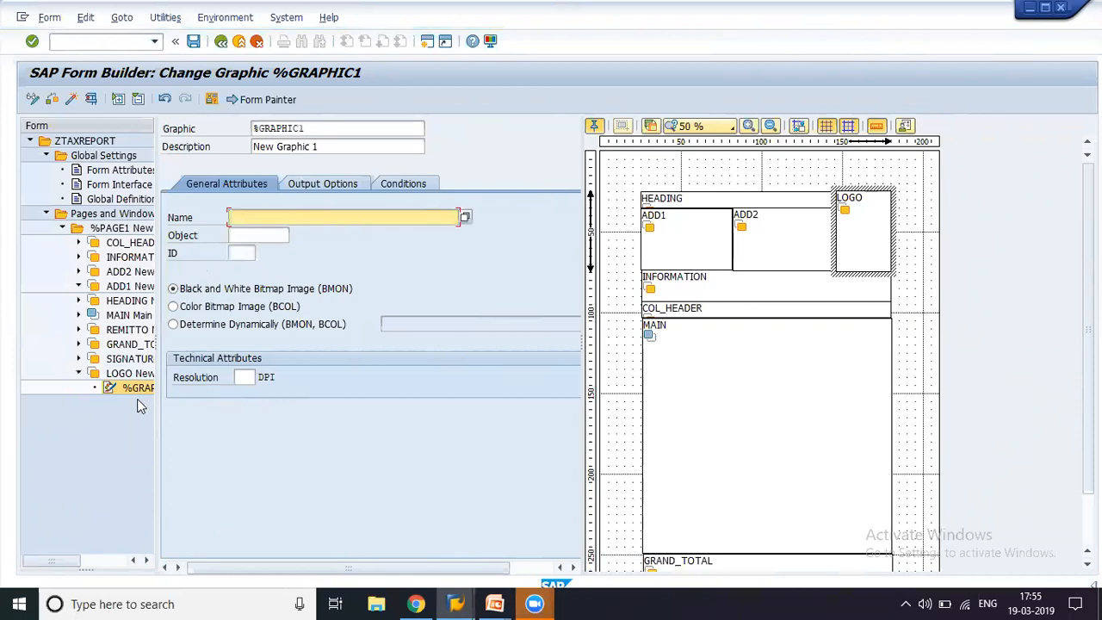
click(138, 388)
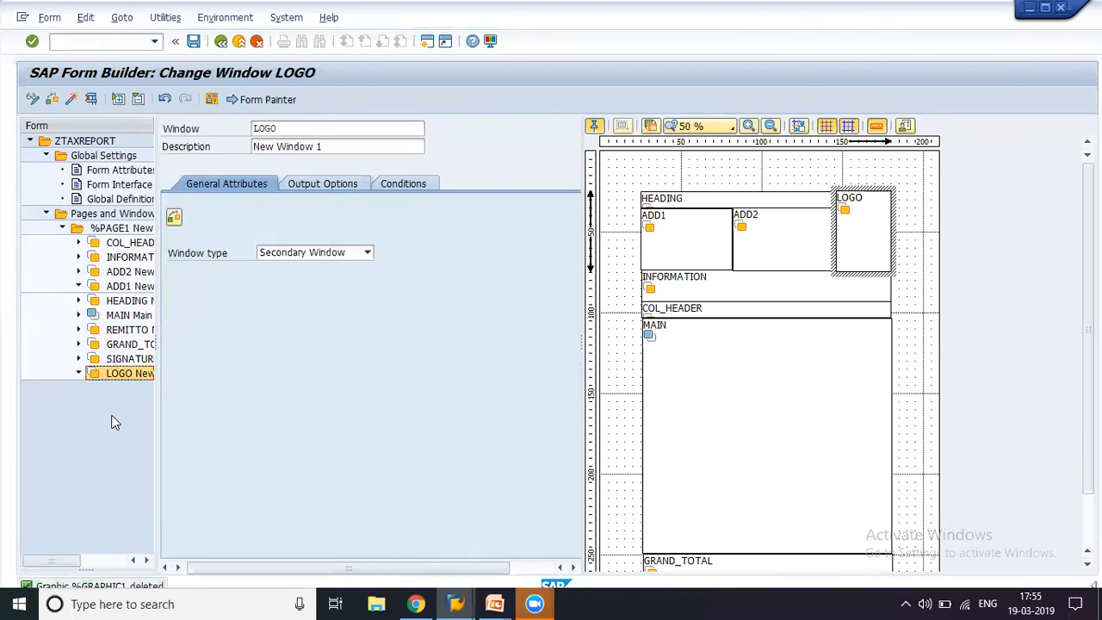
Open Form Attributes, then Form Interface to list ARCHIVE_INDEX, USER_SETTINGS and other import parameters
click(119, 169)
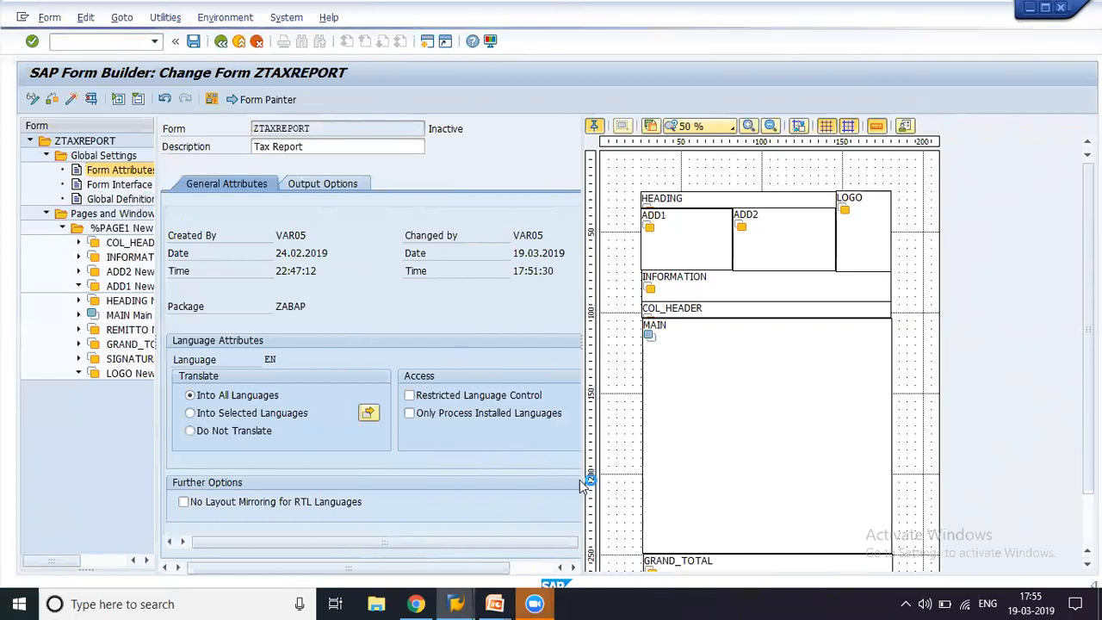
mouse_move(628, 542)
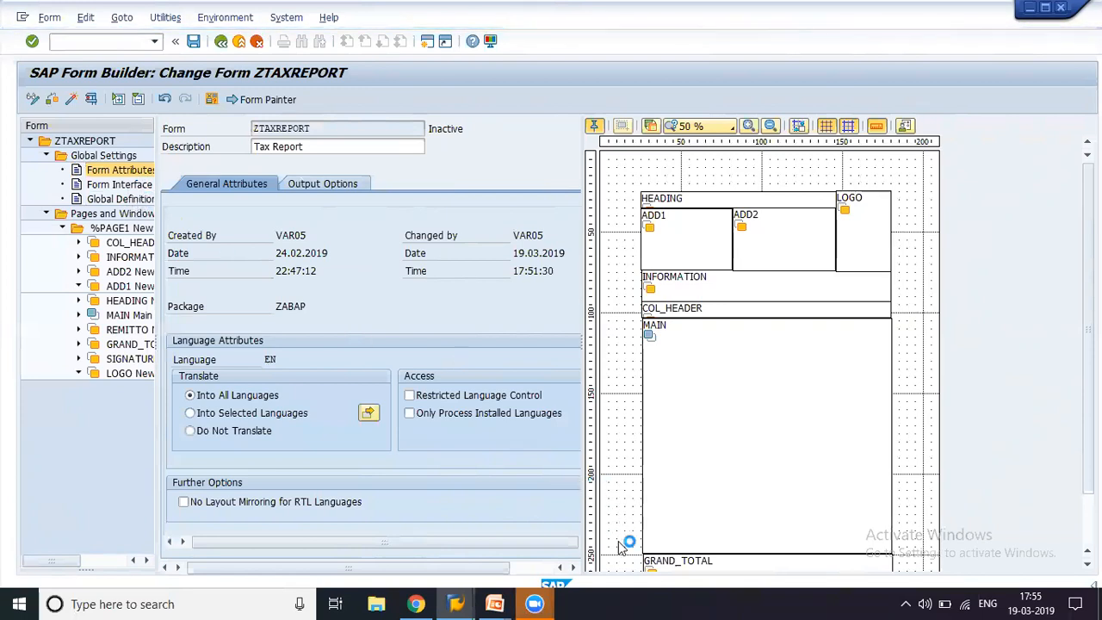
click(120, 184)
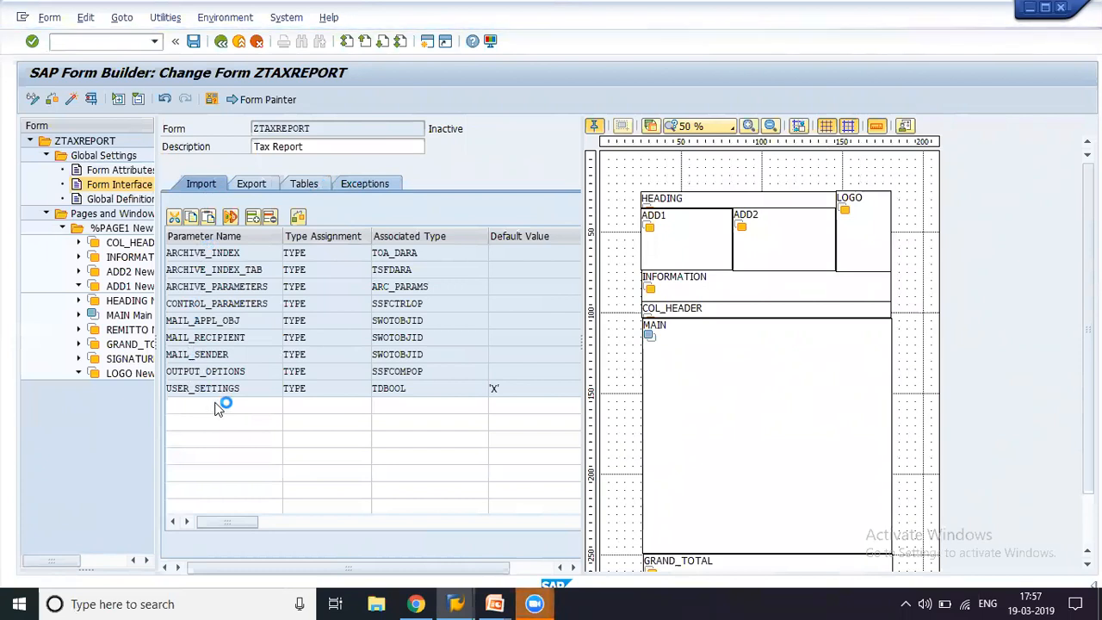
View the form interface Exceptions tab, then return to the Import tab
click(362, 184)
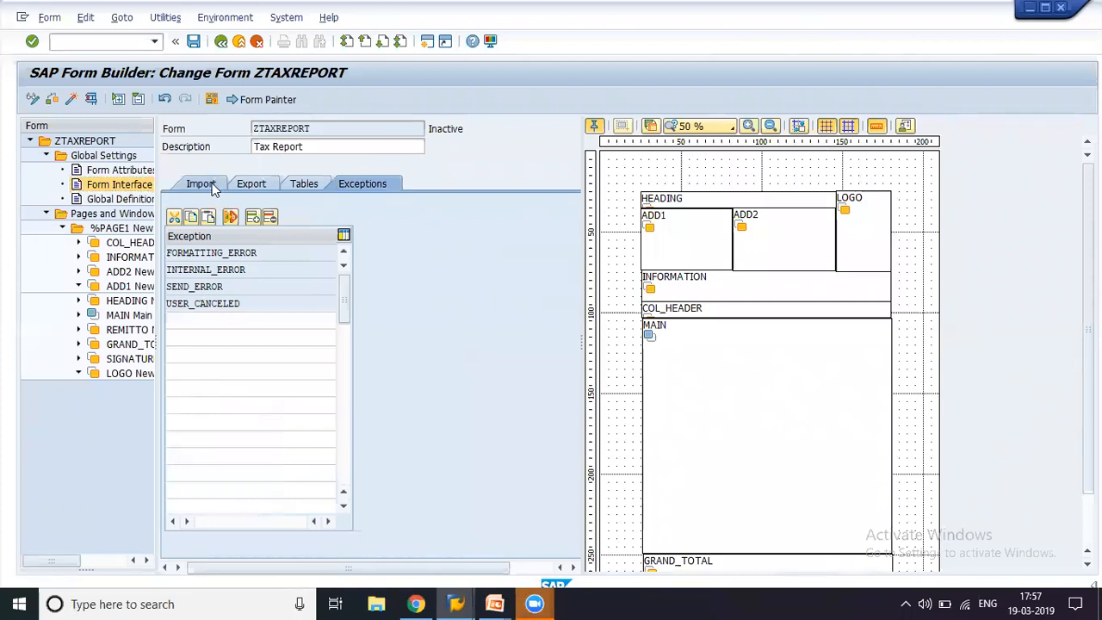
click(200, 183)
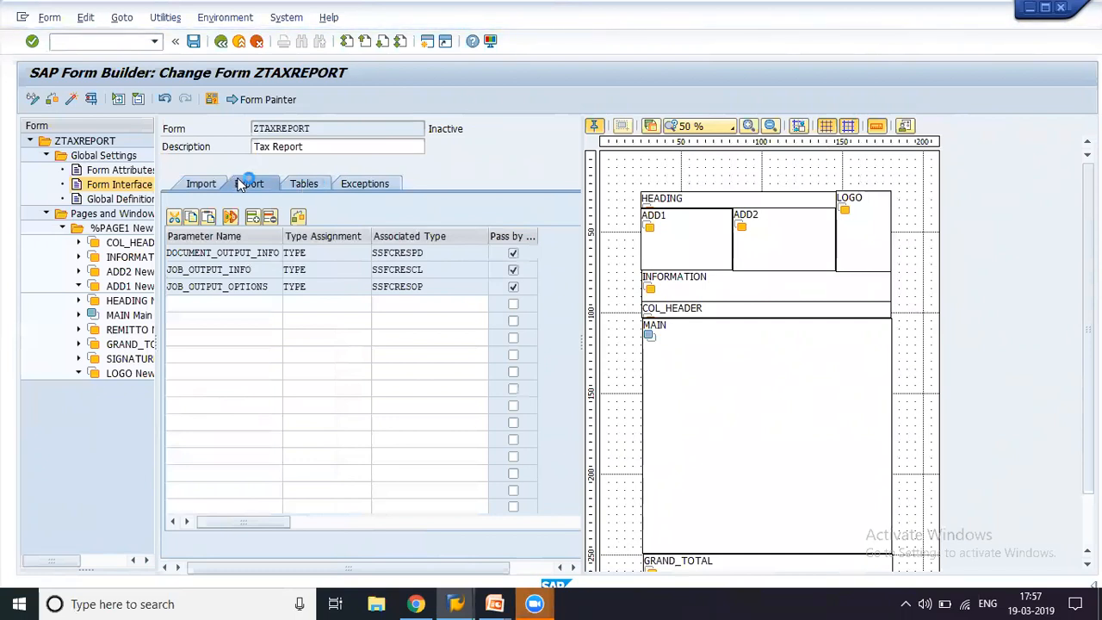
Show export parameters DOCUMENT_OUTPUT_INFO, JOB_OUTPUT_INFO and JOB_OUTPUT_OPTIONS, then switch to another window
click(249, 184)
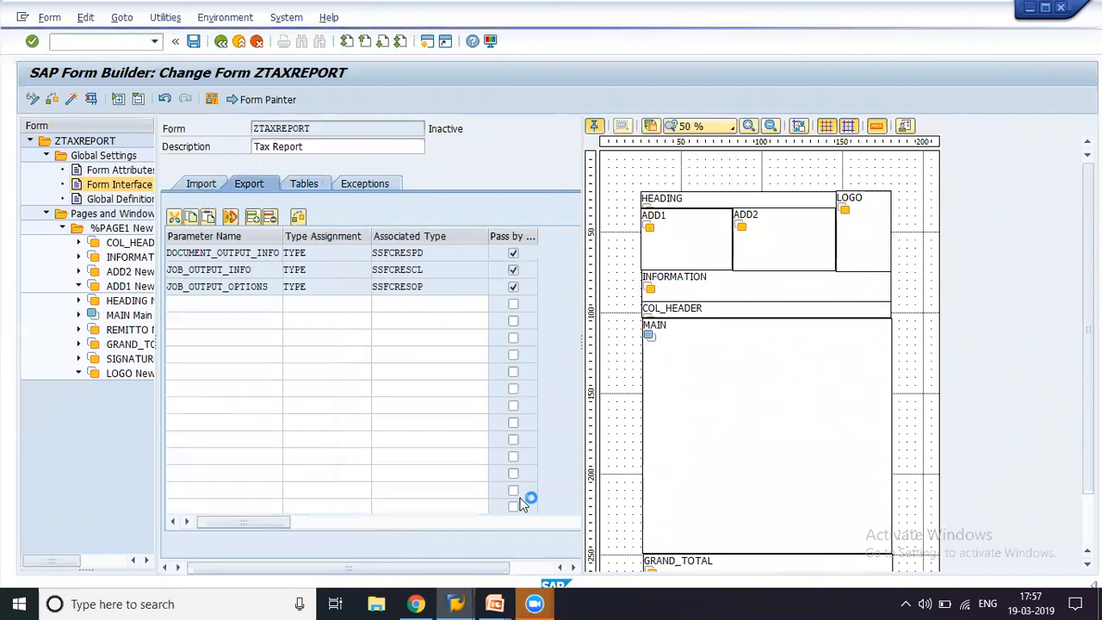
key(alt+tab)
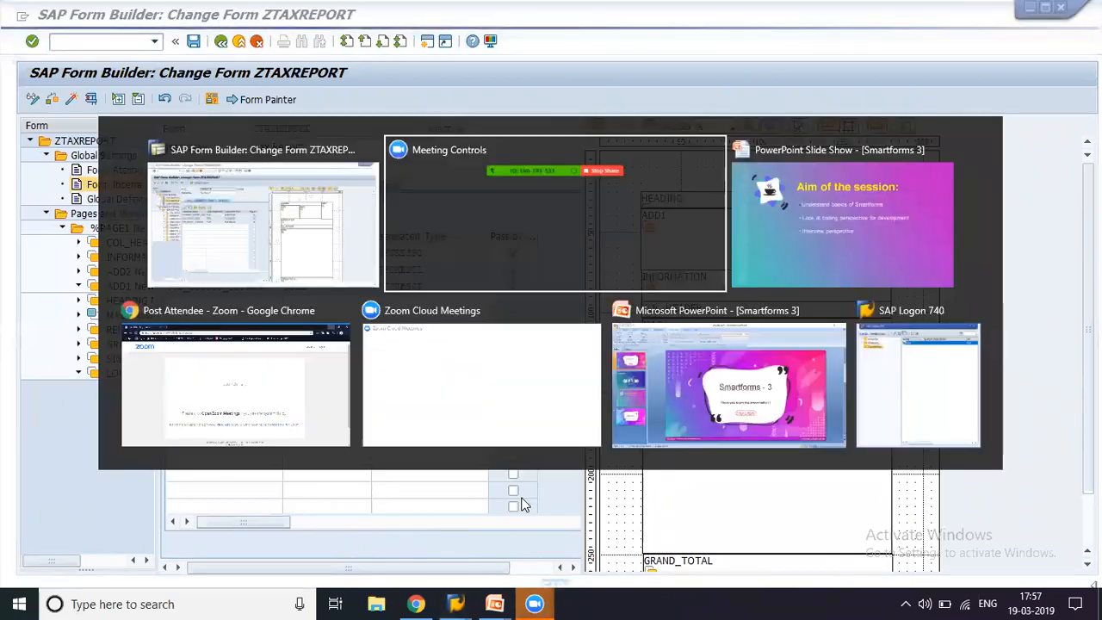